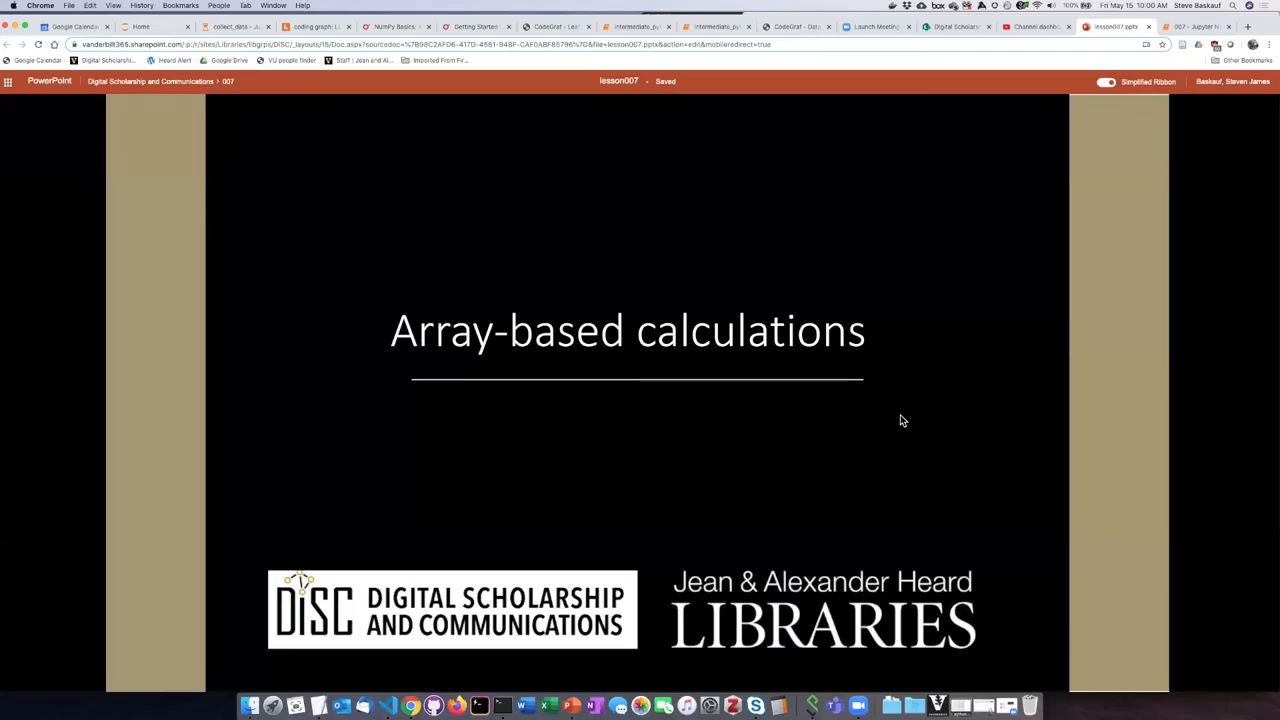
mouse_move(875, 420)
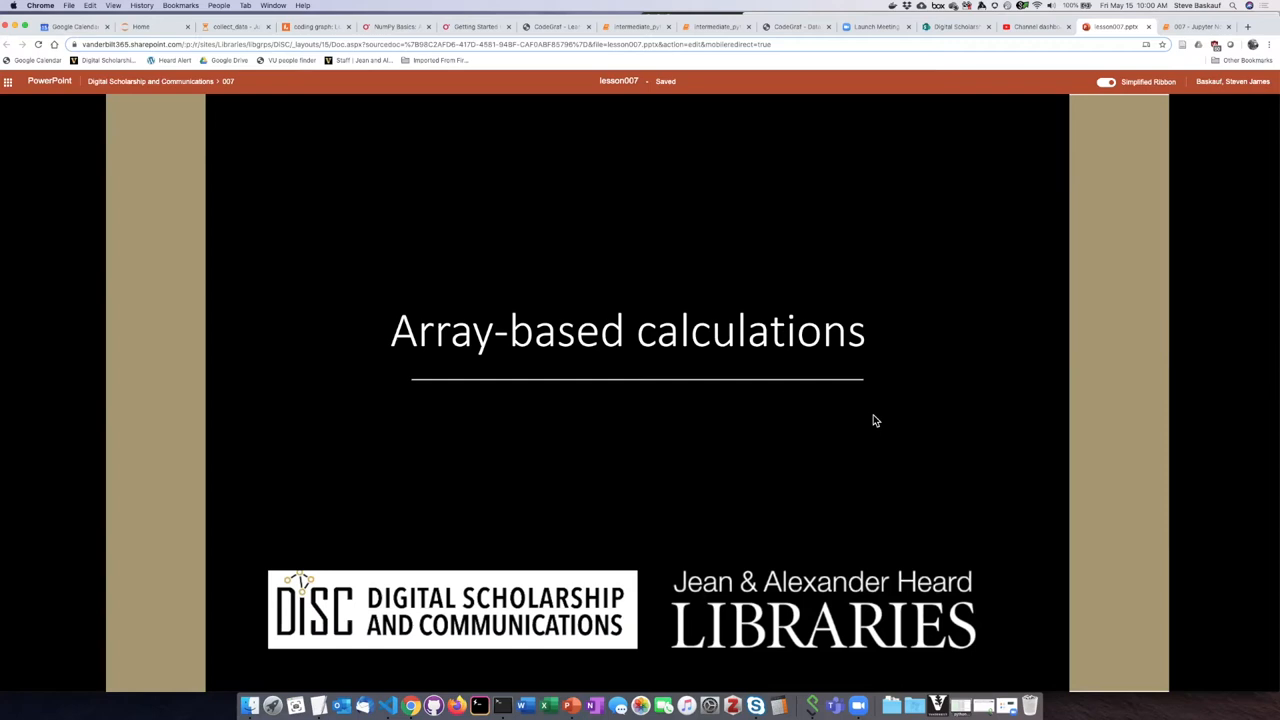
mouse_move(1107, 141)
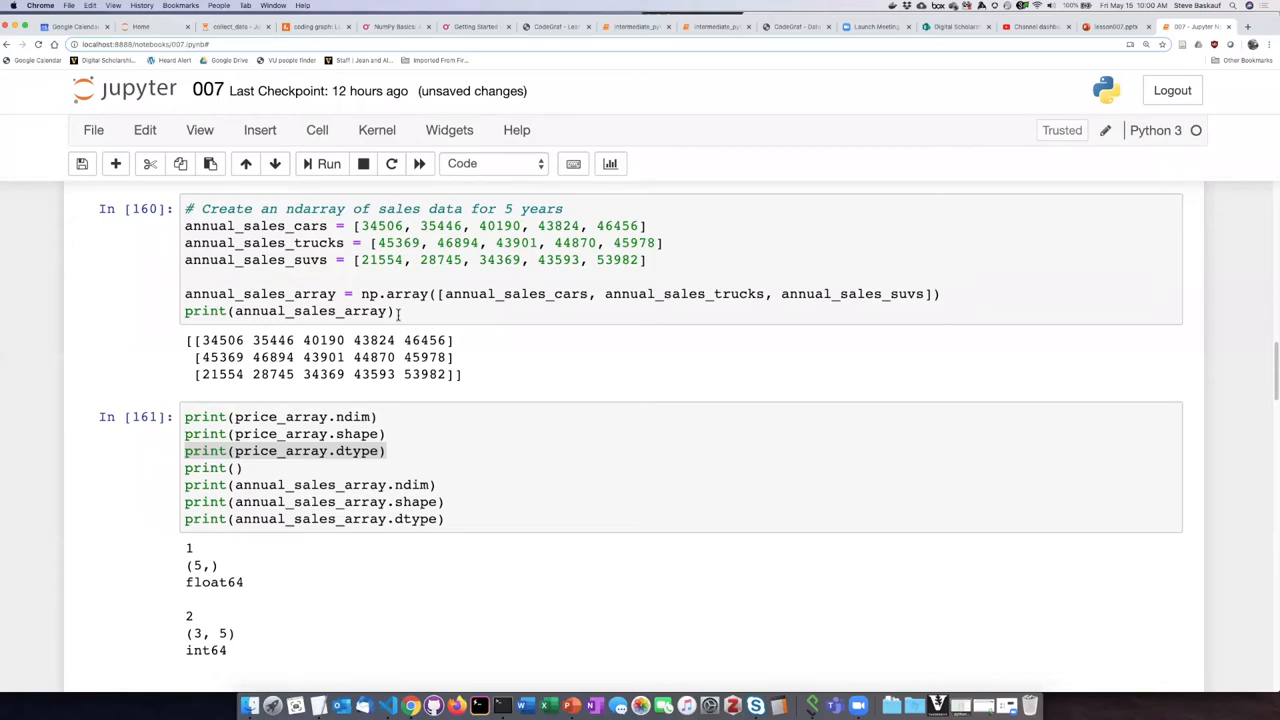
mouse_move(395, 393)
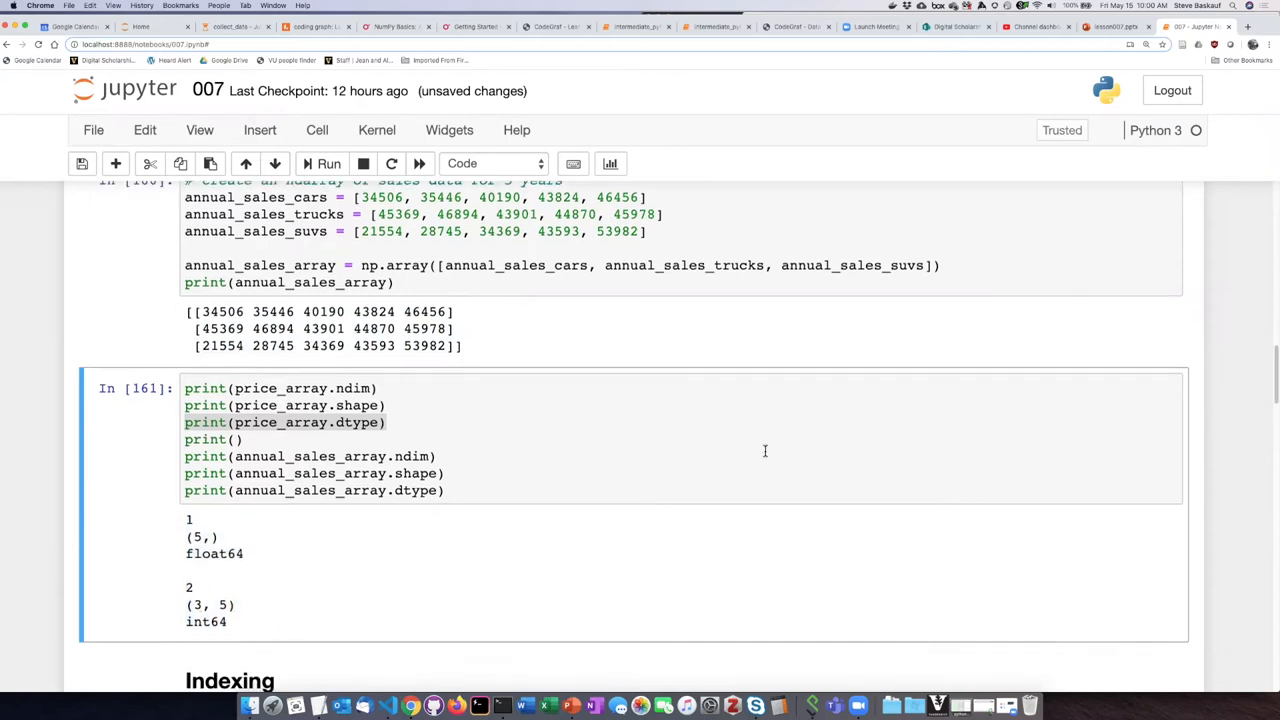
Scroll down past the Indexing cells to the 'Calculations with ndarrays' heading.
scroll(down, 3)
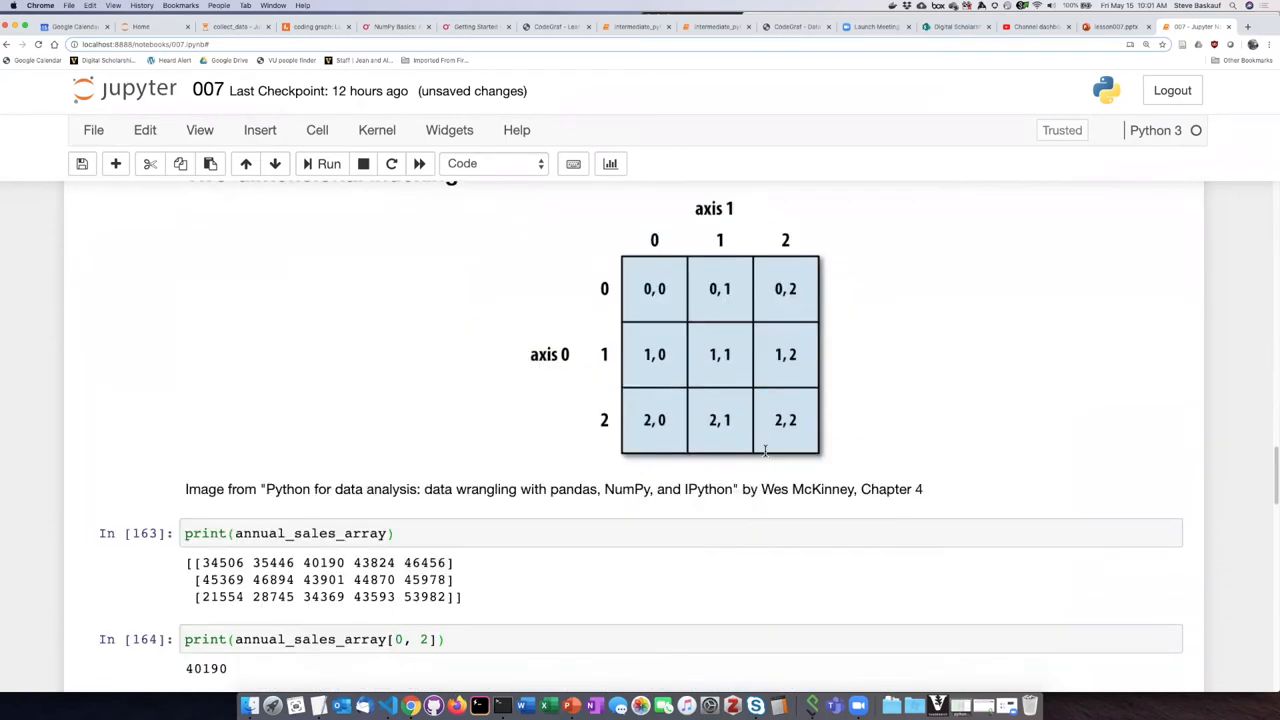
scroll(down, 3)
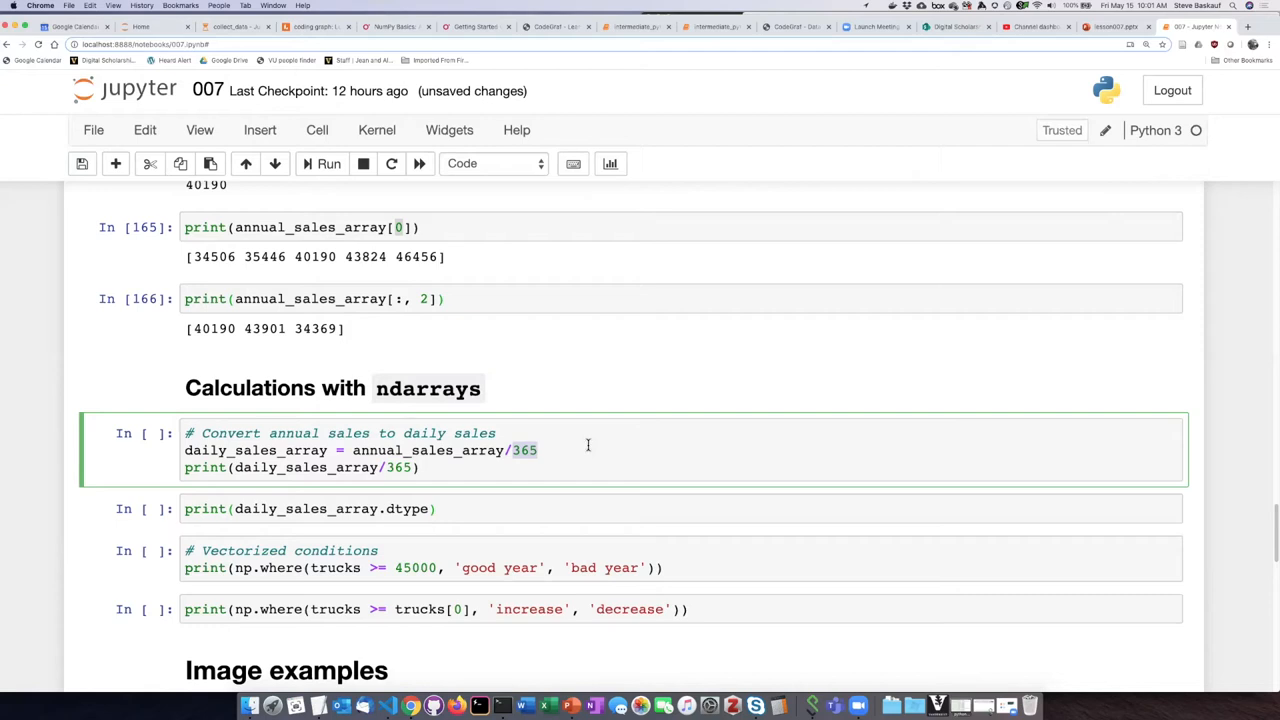
mouse_move(585, 444)
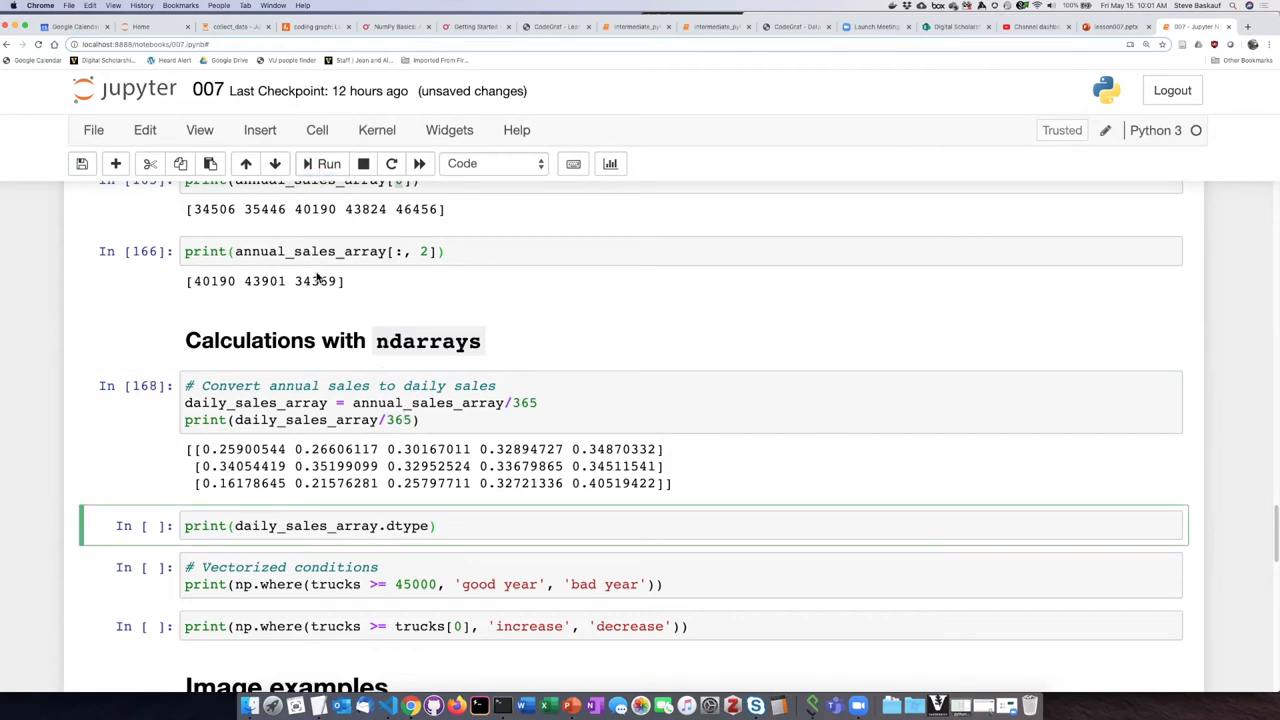
Run the print(daily_sales_array.dtype) cell to show float64.
key(shift+enter)
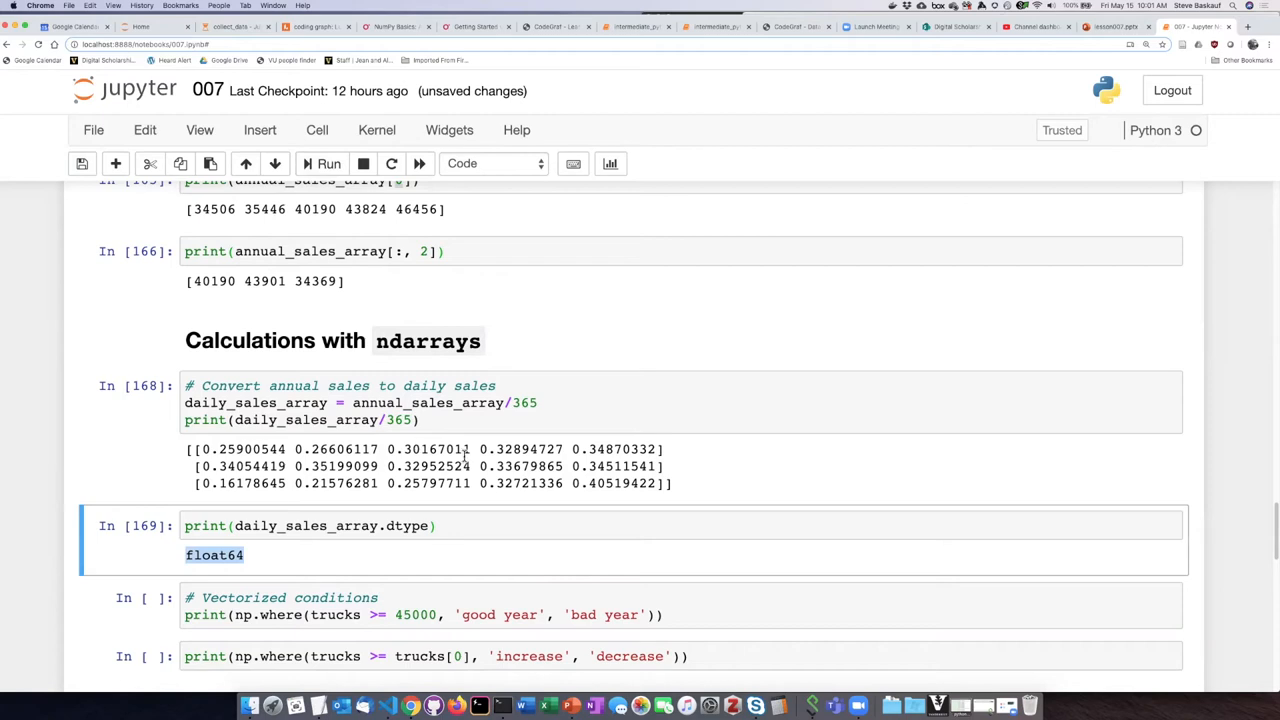
mouse_move(465, 460)
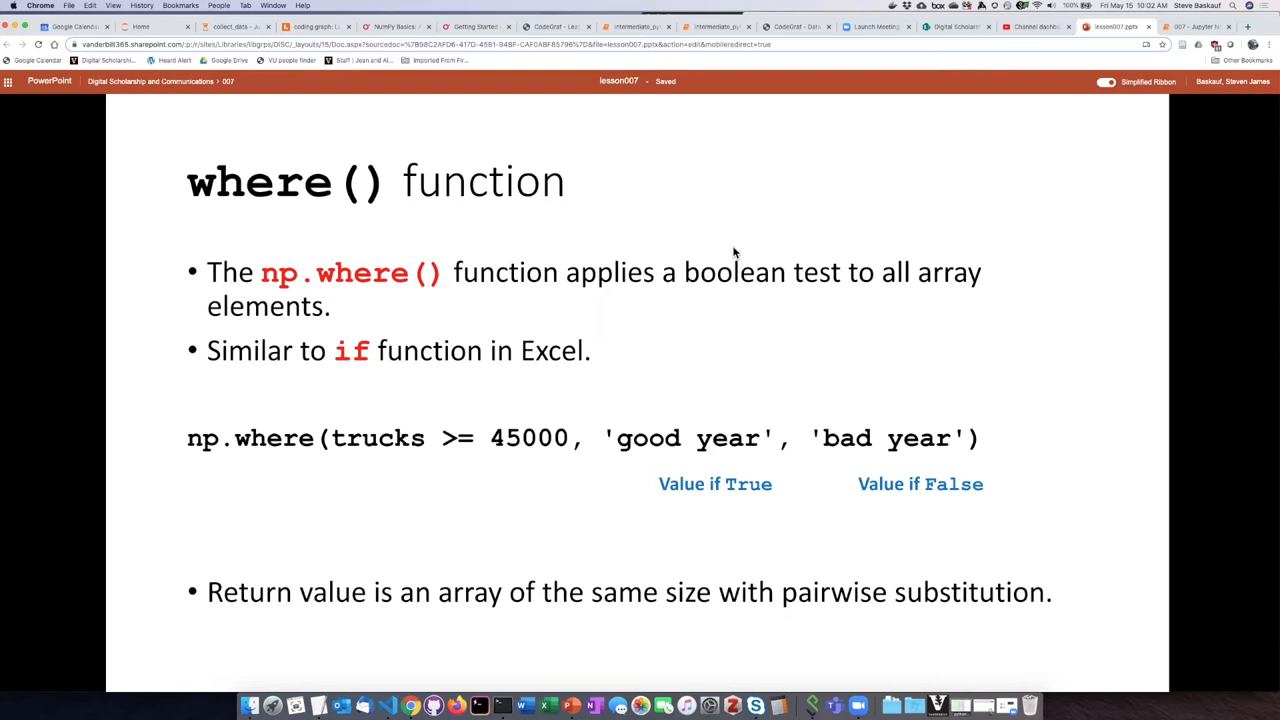
mouse_move(728, 267)
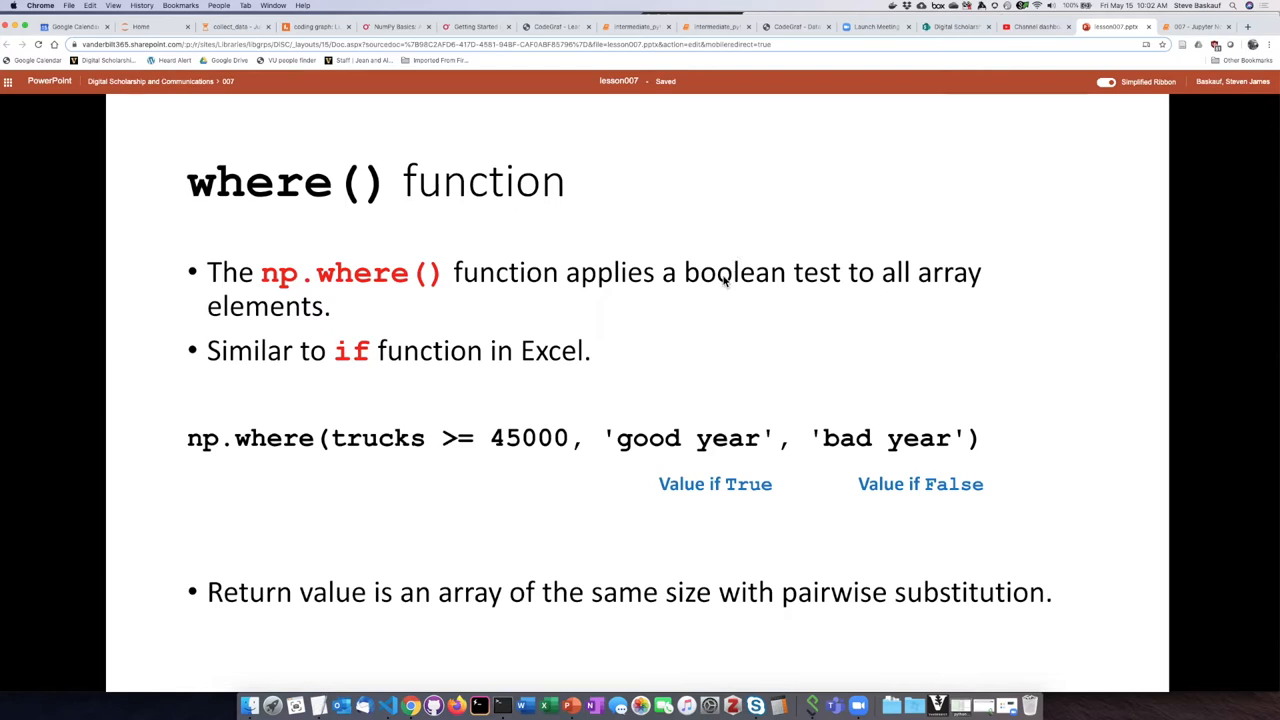
mouse_move(740, 300)
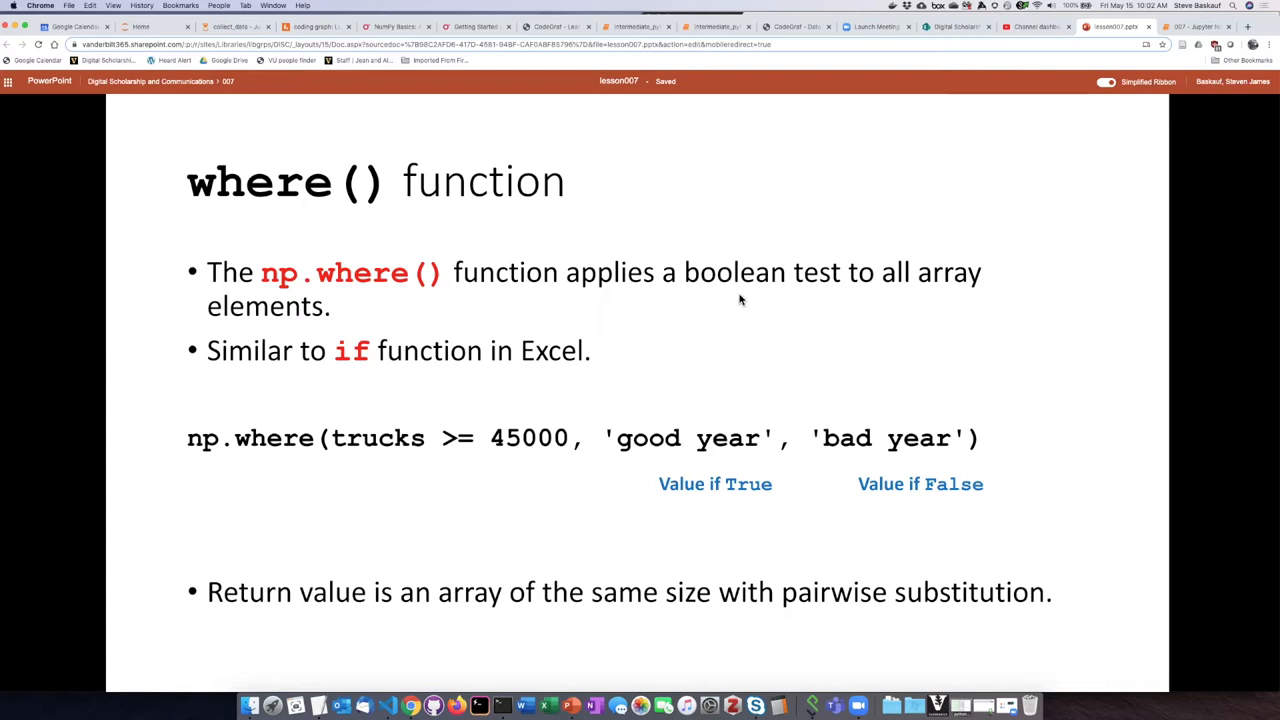
mouse_move(730, 300)
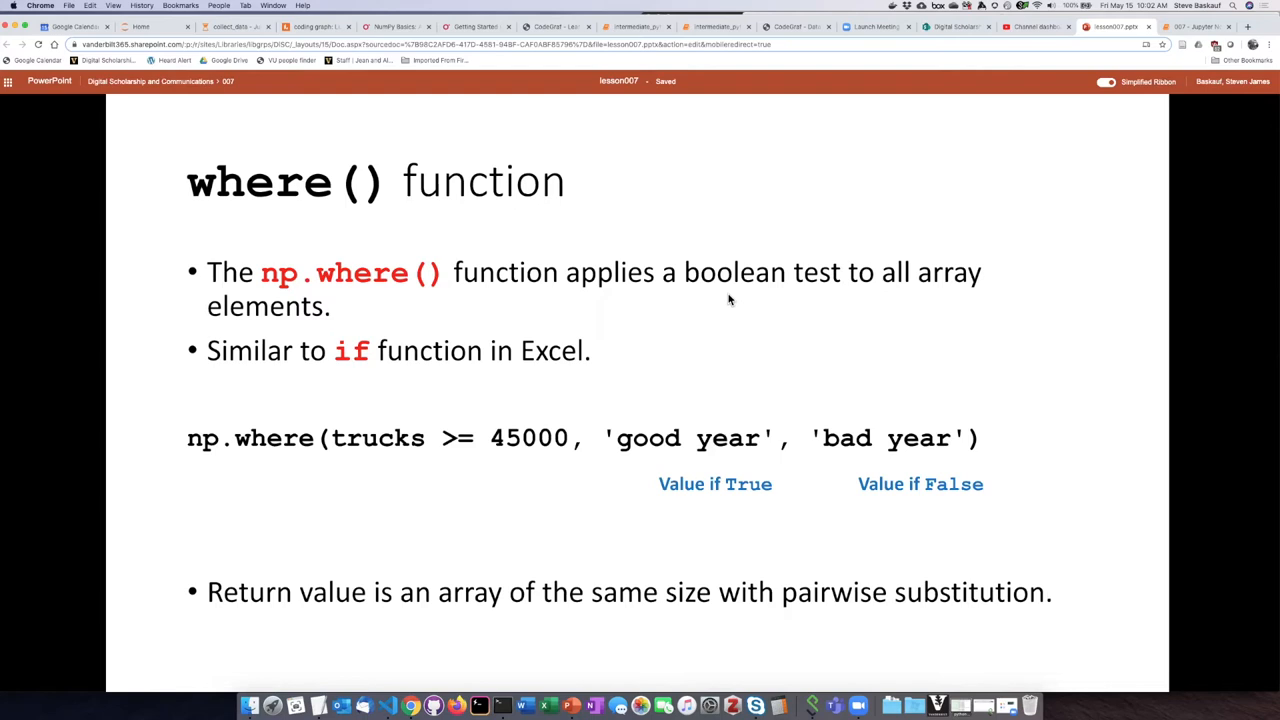
mouse_move(658, 297)
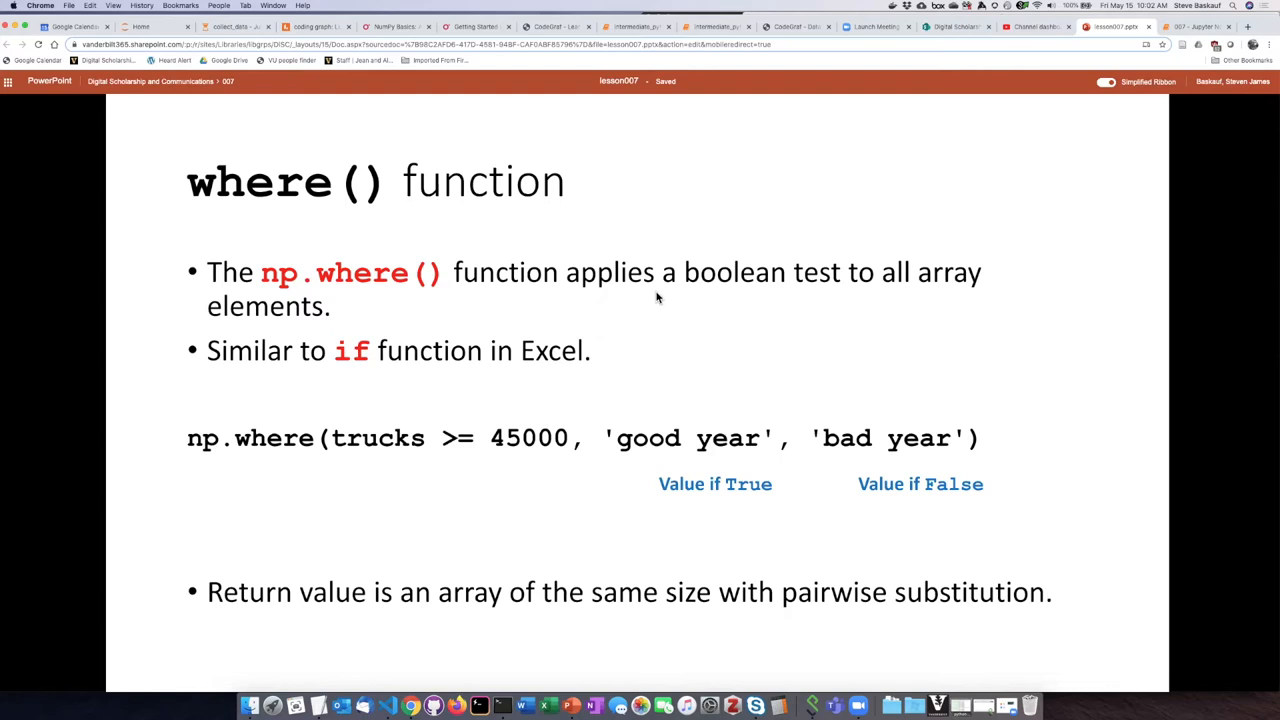
mouse_move(780, 308)
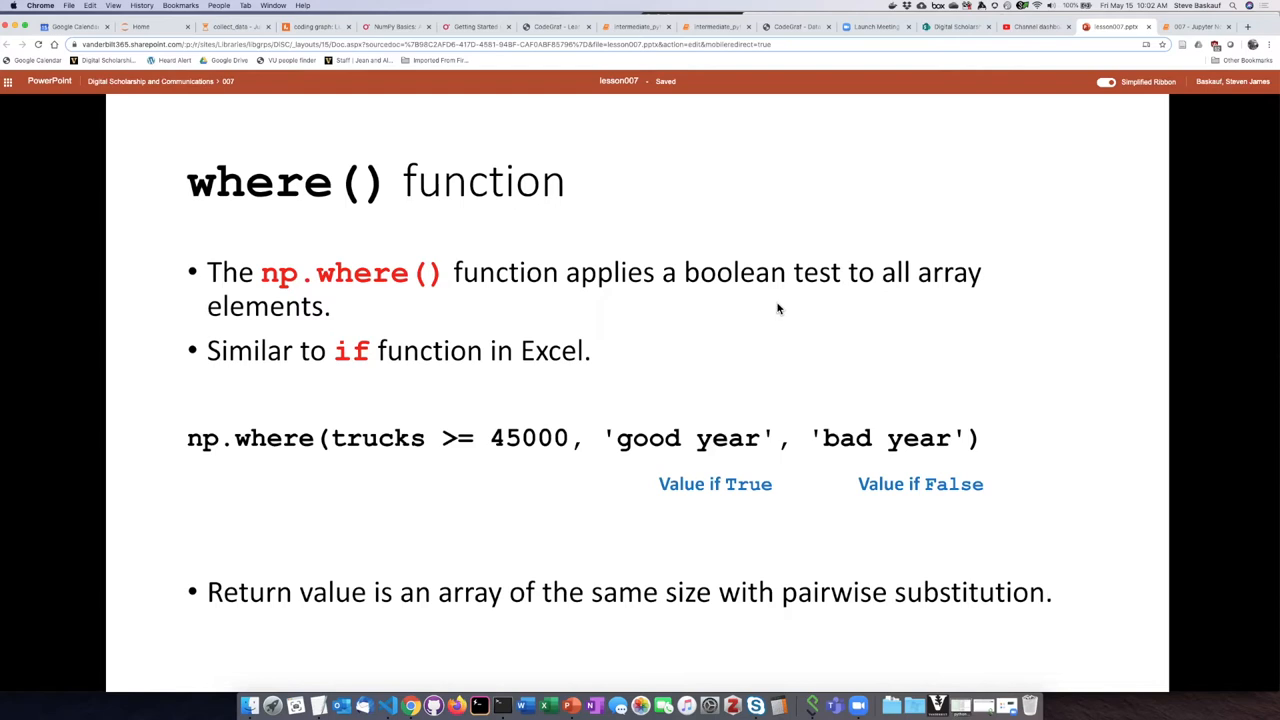
mouse_move(740, 320)
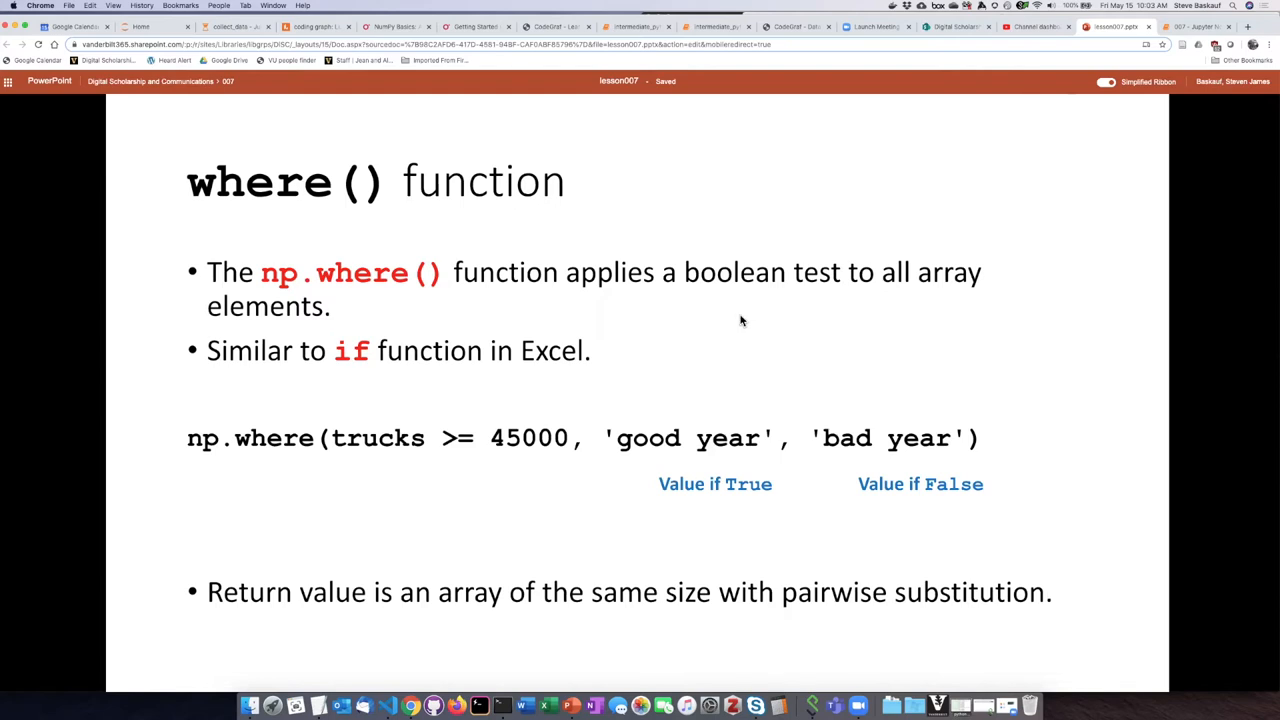
mouse_move(373, 443)
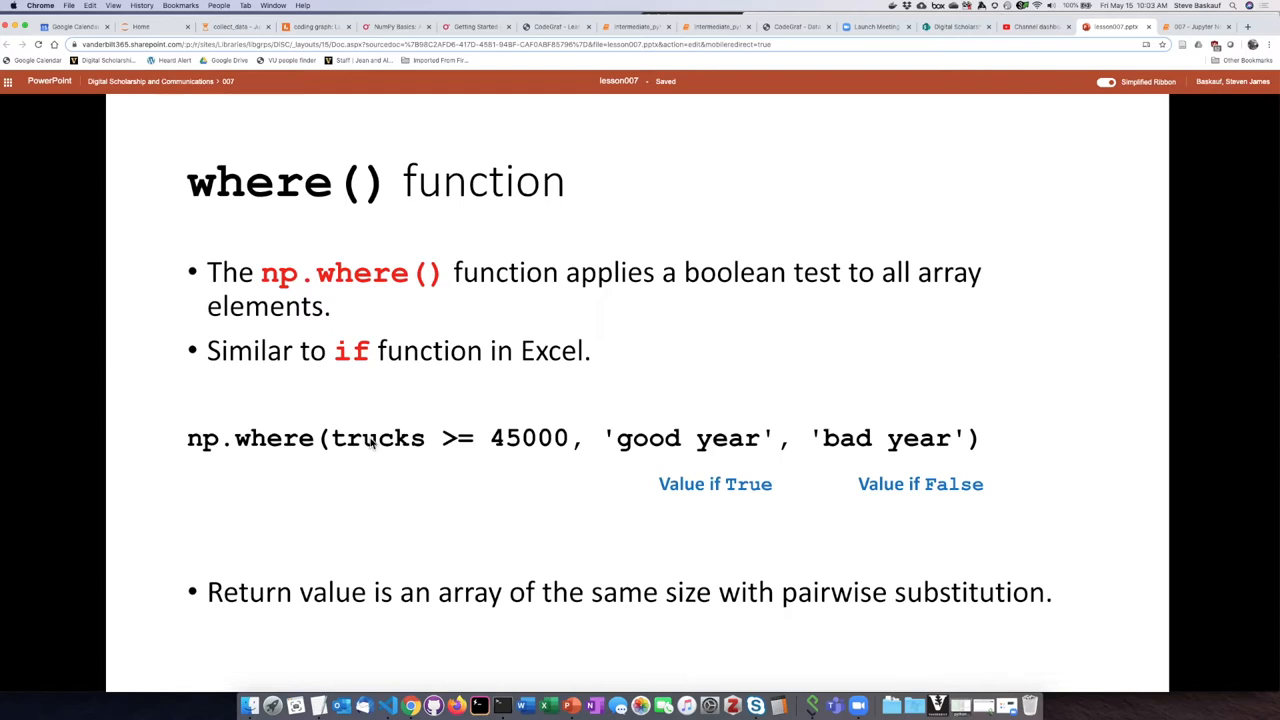
mouse_move(358, 481)
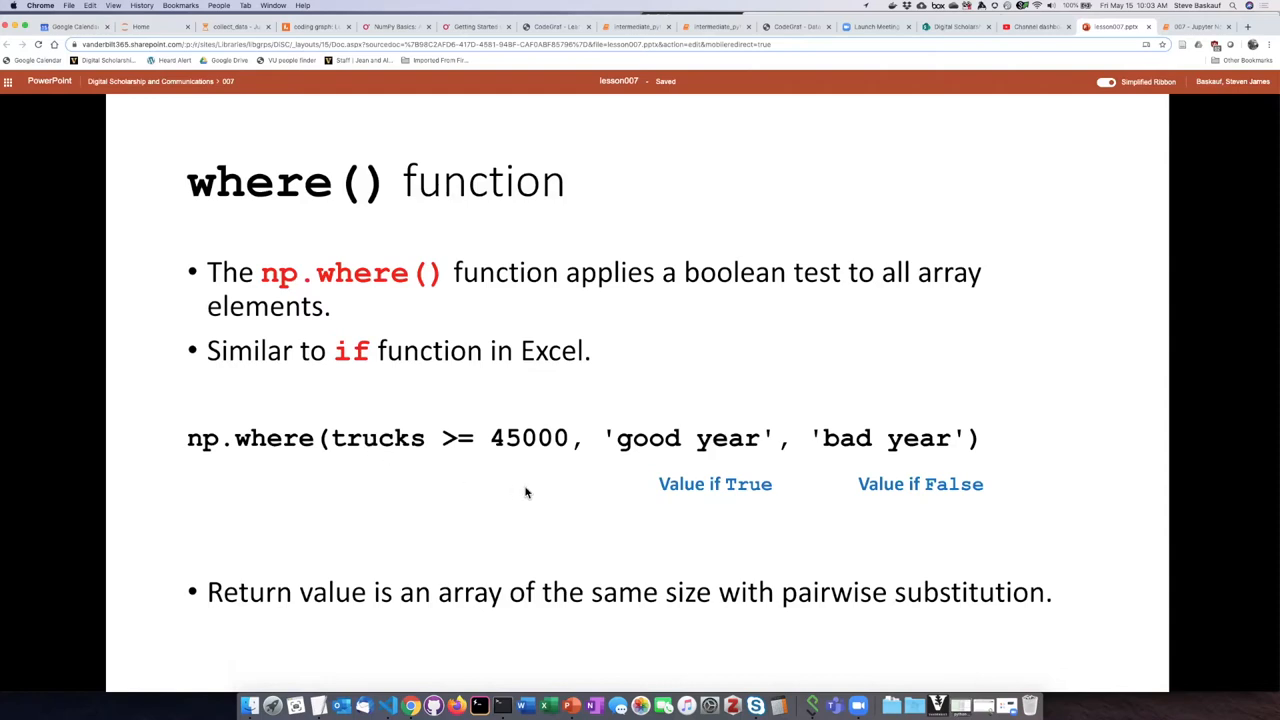
mouse_move(528, 458)
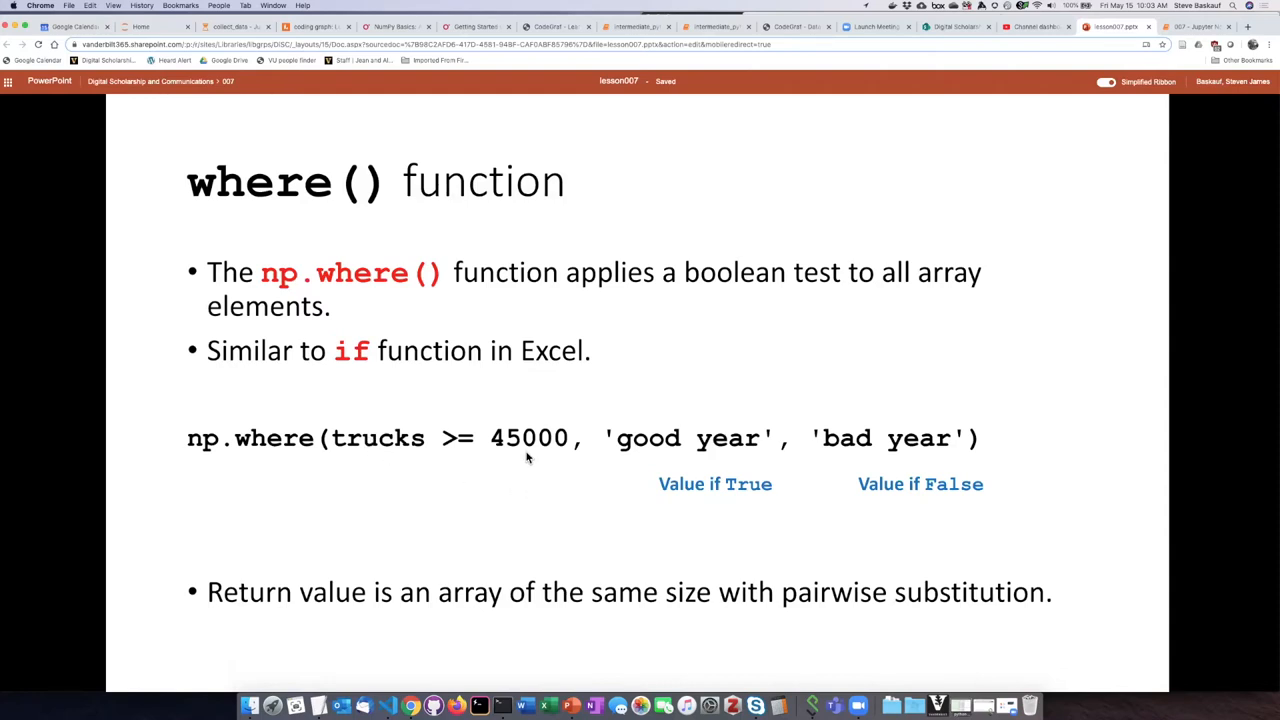
mouse_move(533, 461)
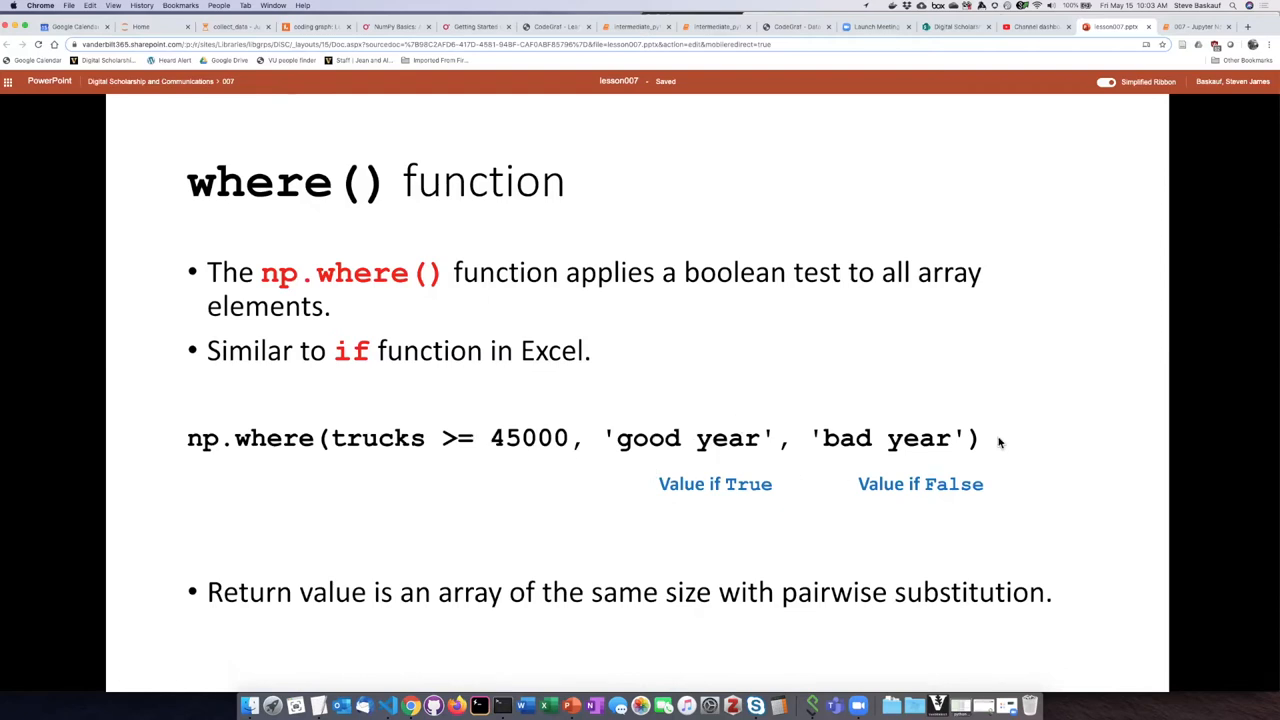
mouse_move(880, 432)
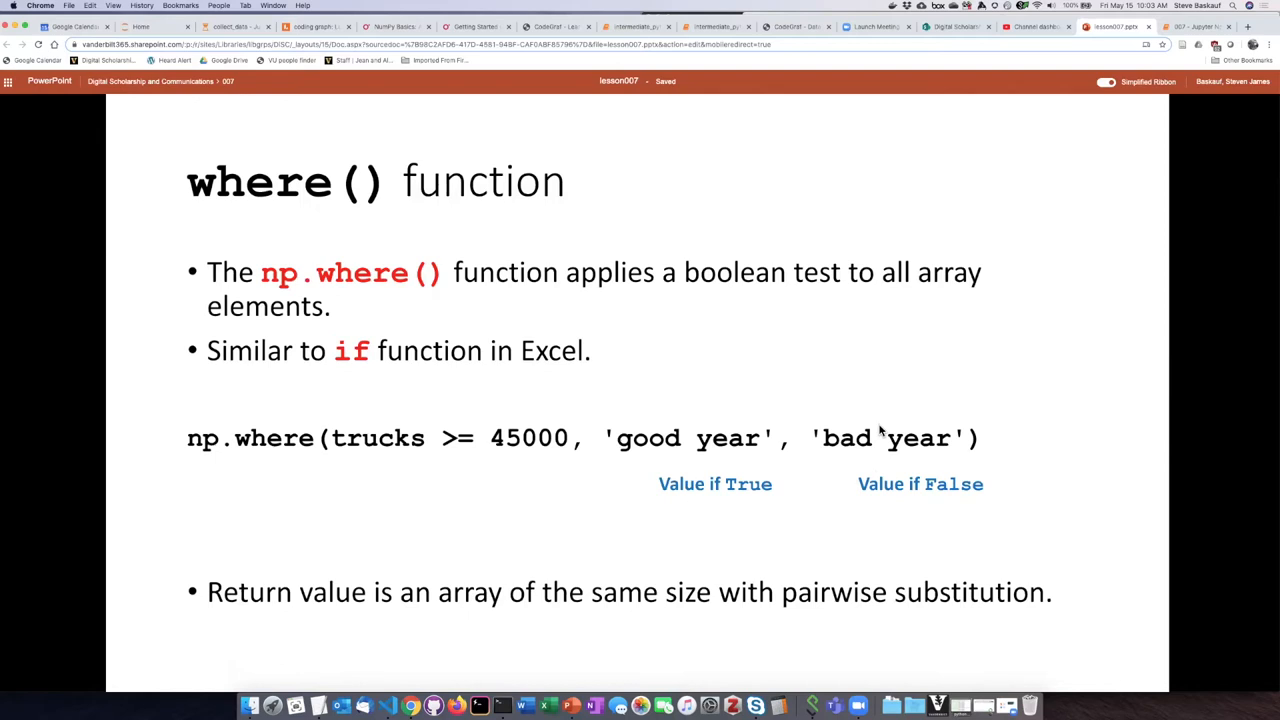
mouse_move(709, 463)
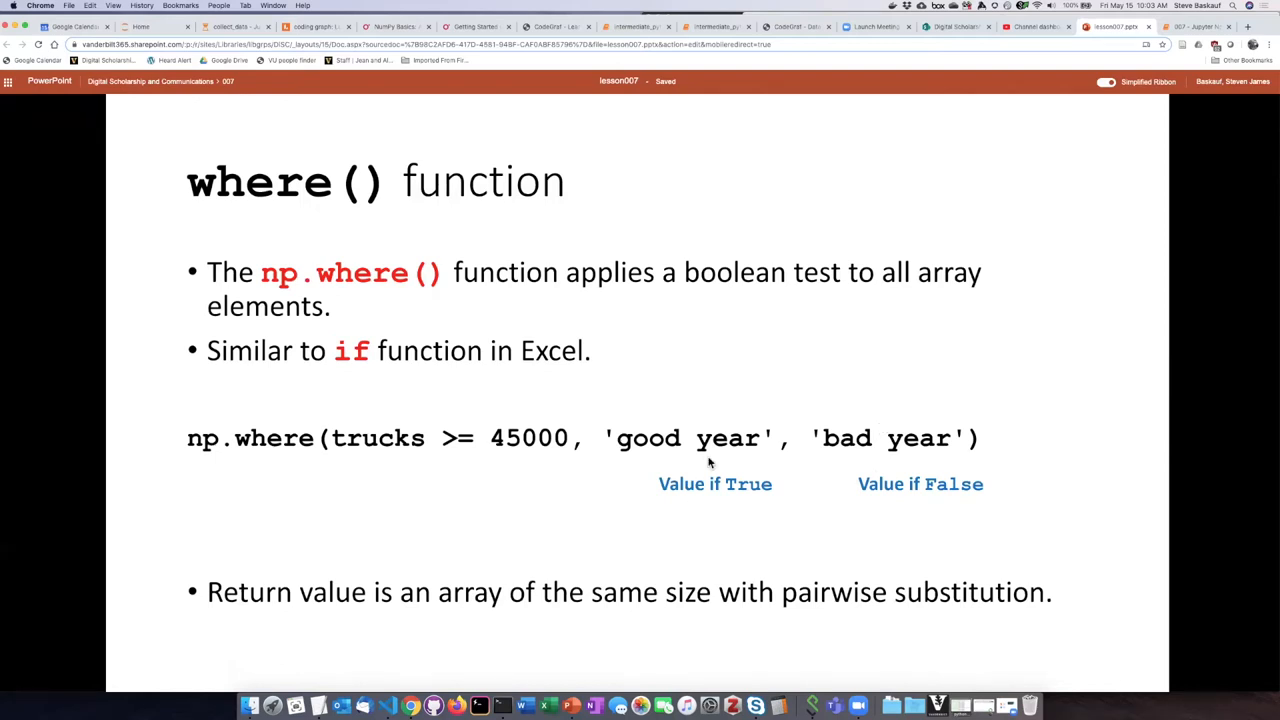
mouse_move(690, 458)
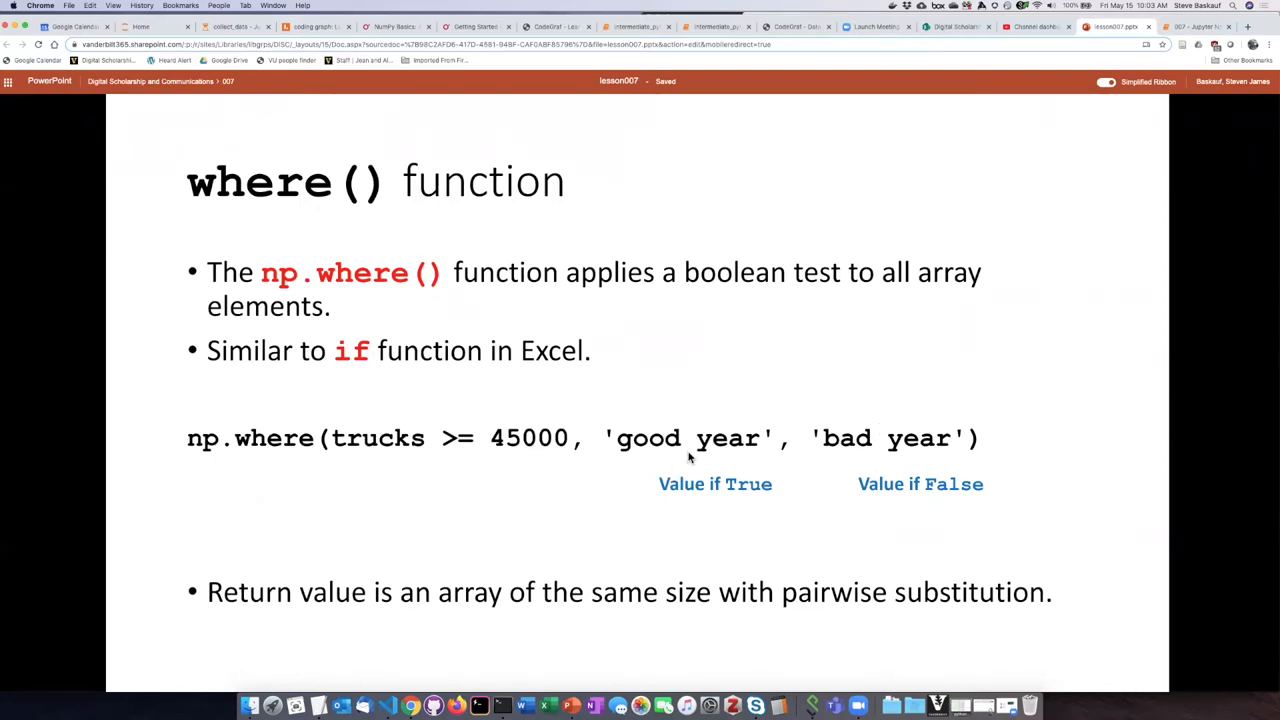
mouse_move(602, 502)
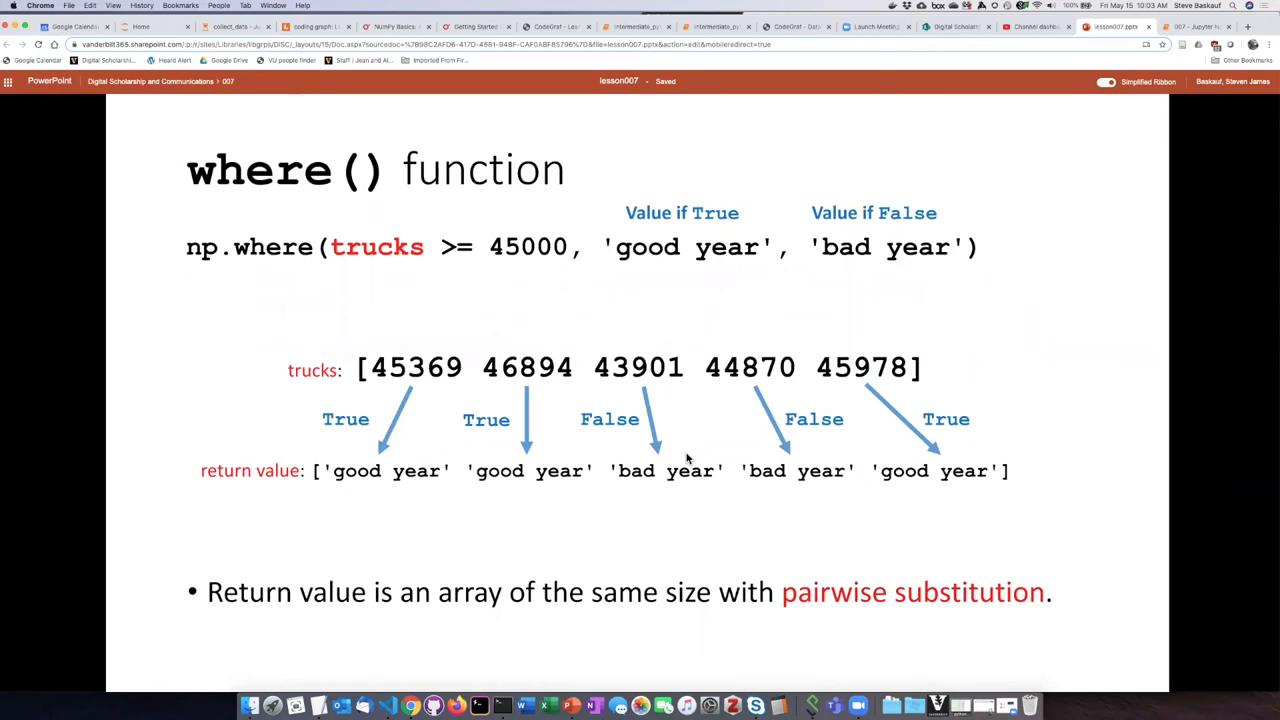
mouse_move(556, 337)
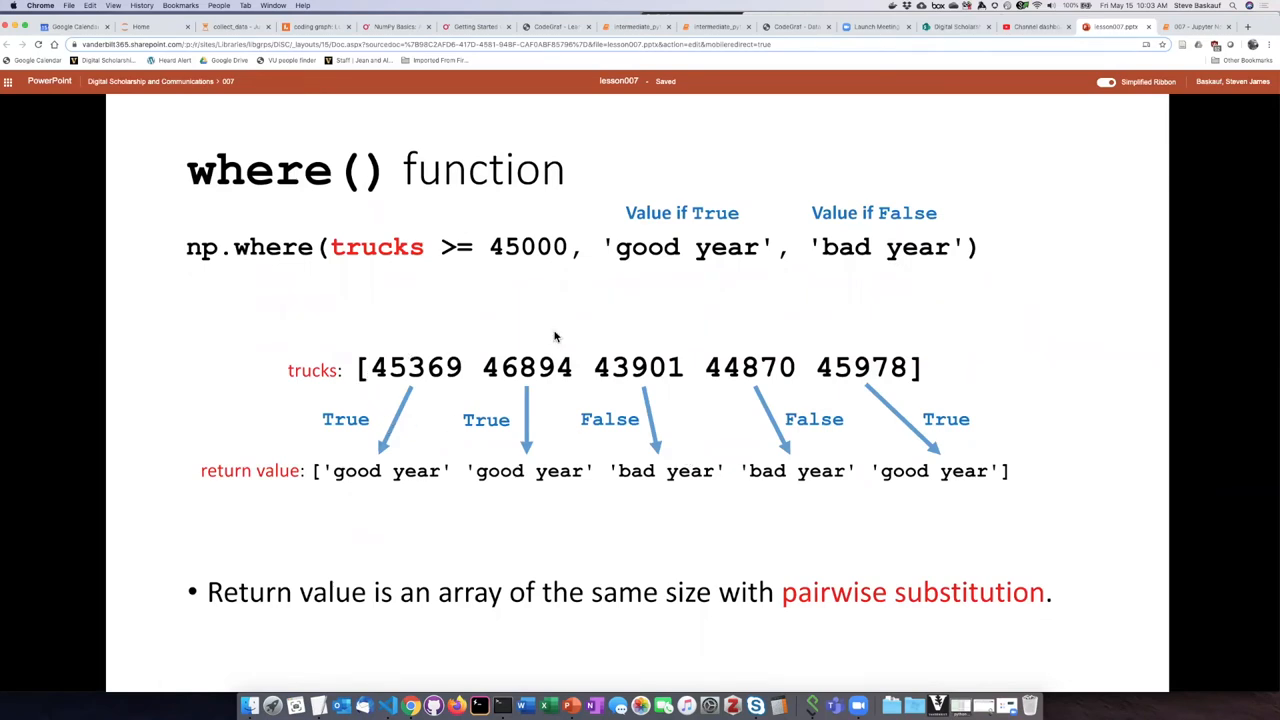
mouse_move(463, 400)
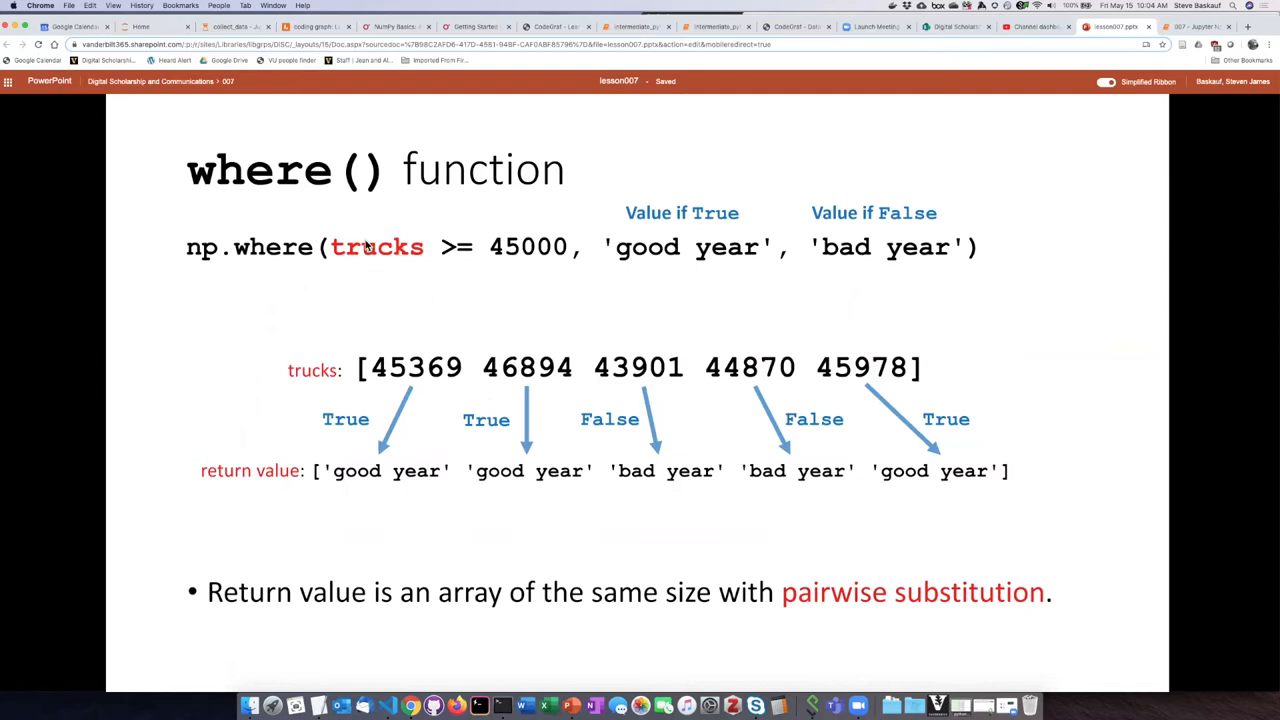
mouse_move(333, 273)
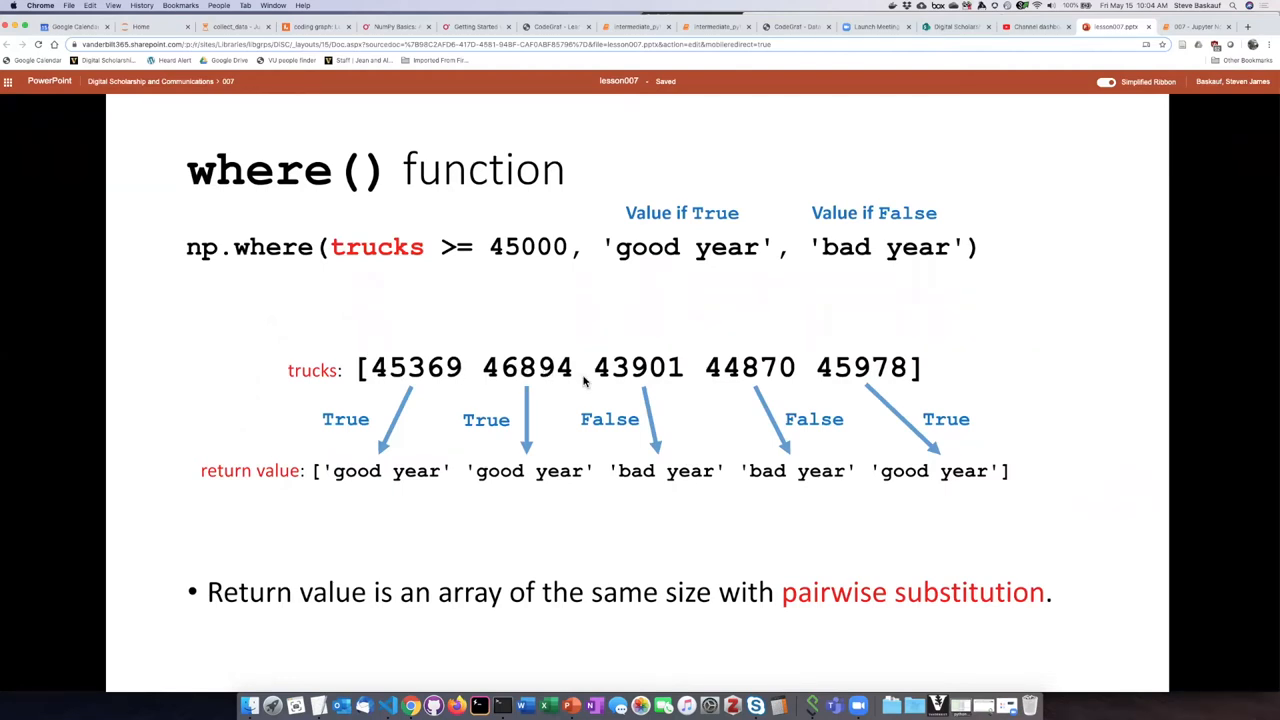
mouse_move(448, 368)
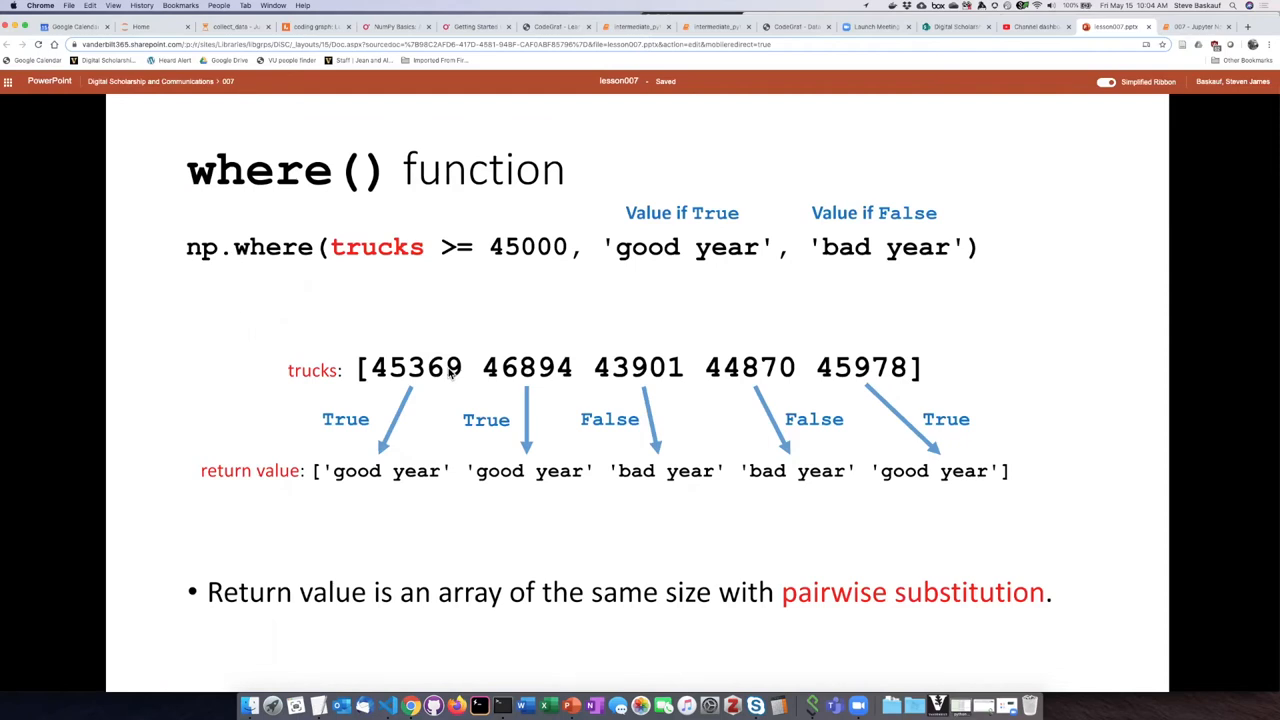
mouse_move(393, 475)
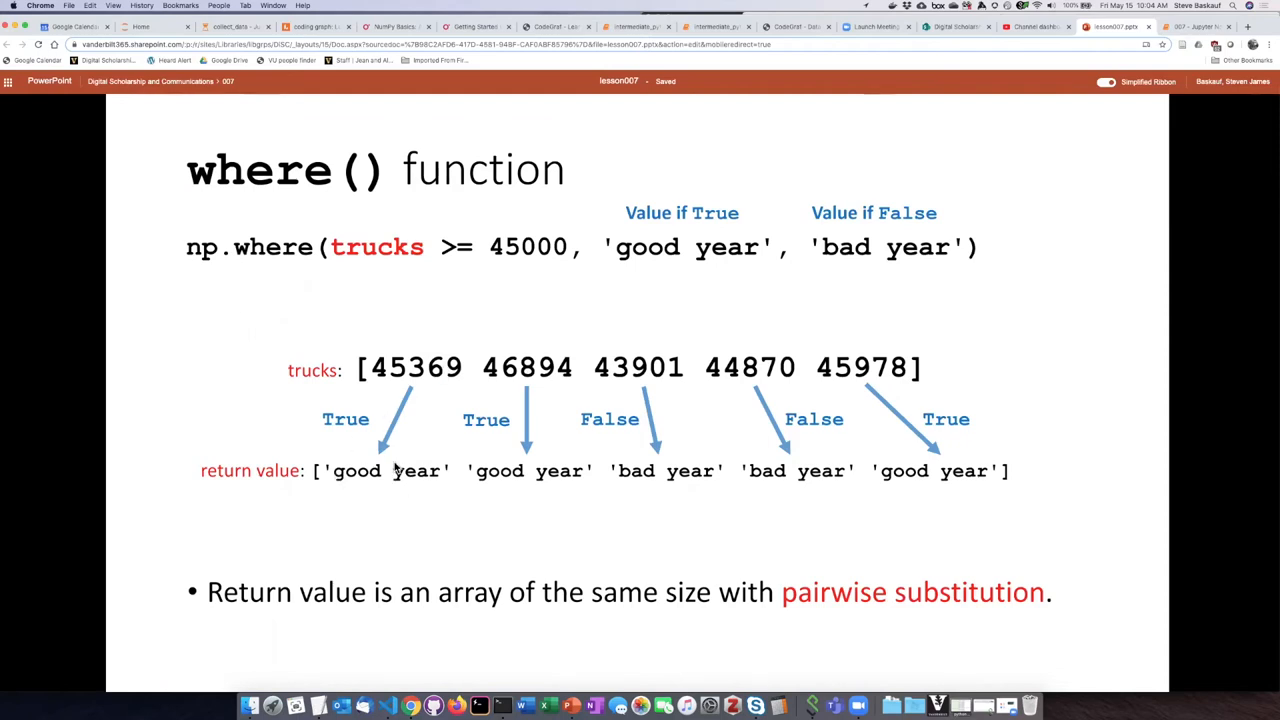
mouse_move(450, 460)
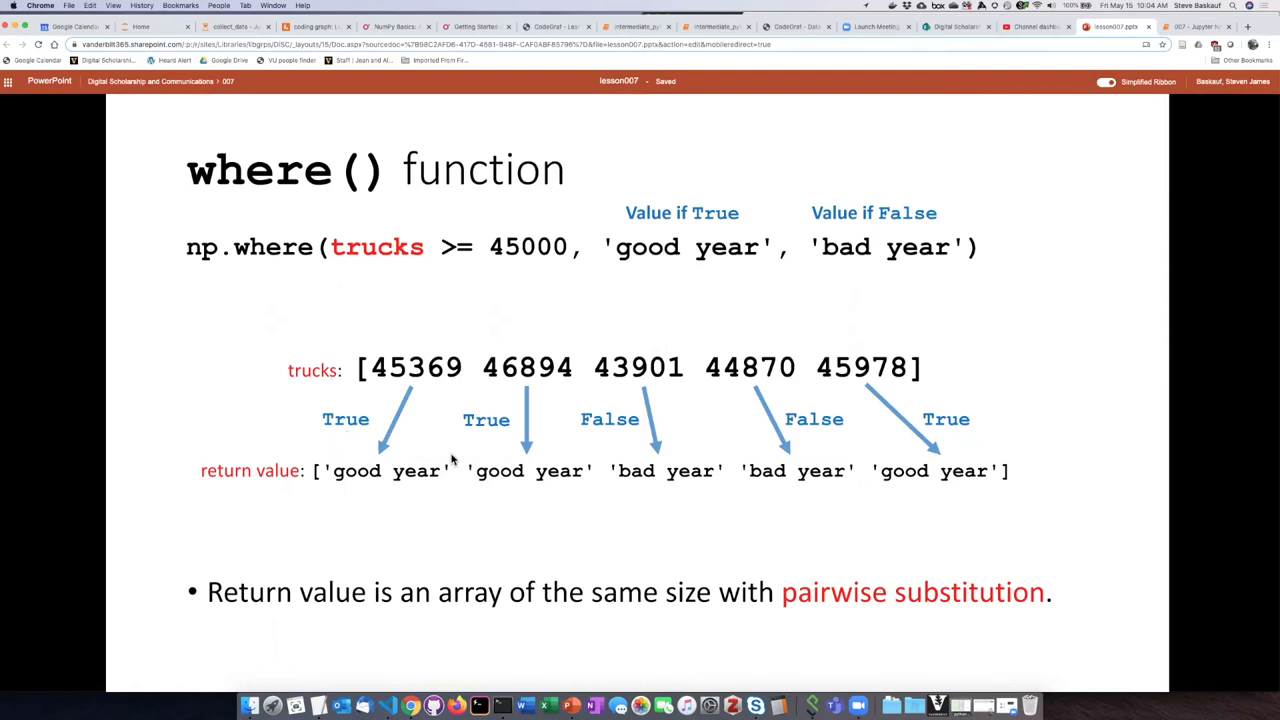
mouse_move(610, 422)
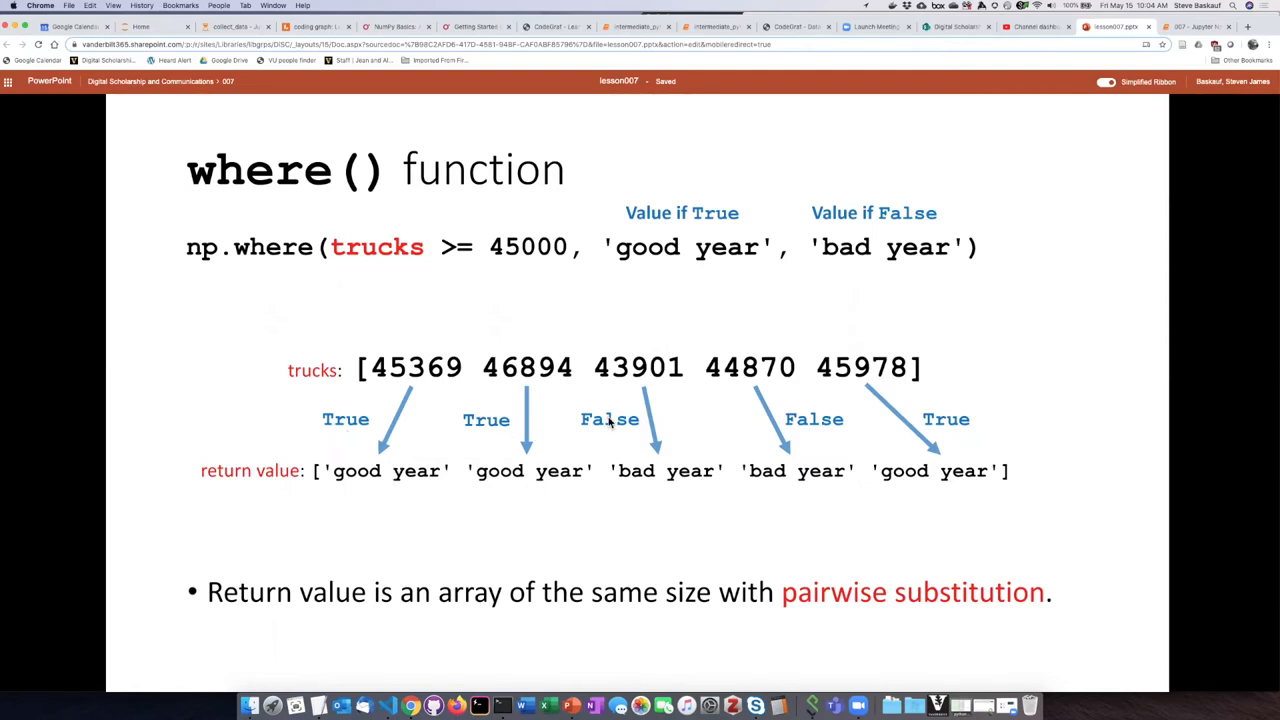
mouse_move(600, 378)
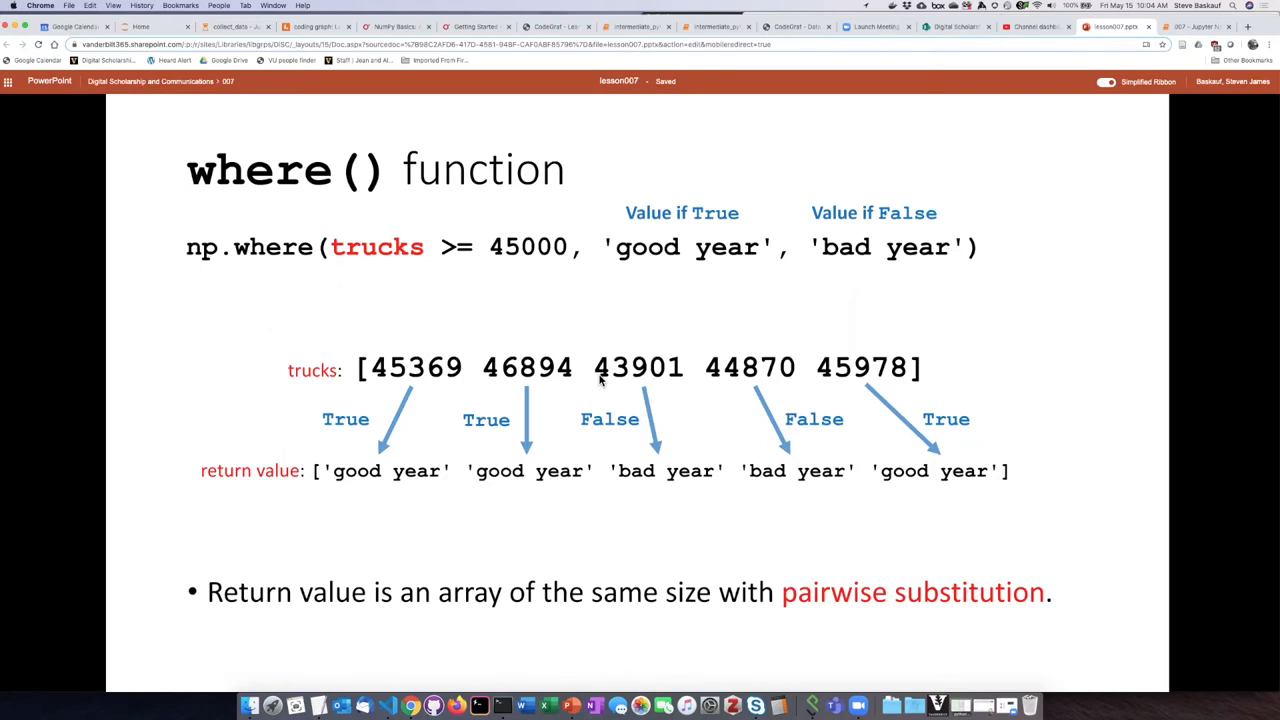
mouse_move(703, 497)
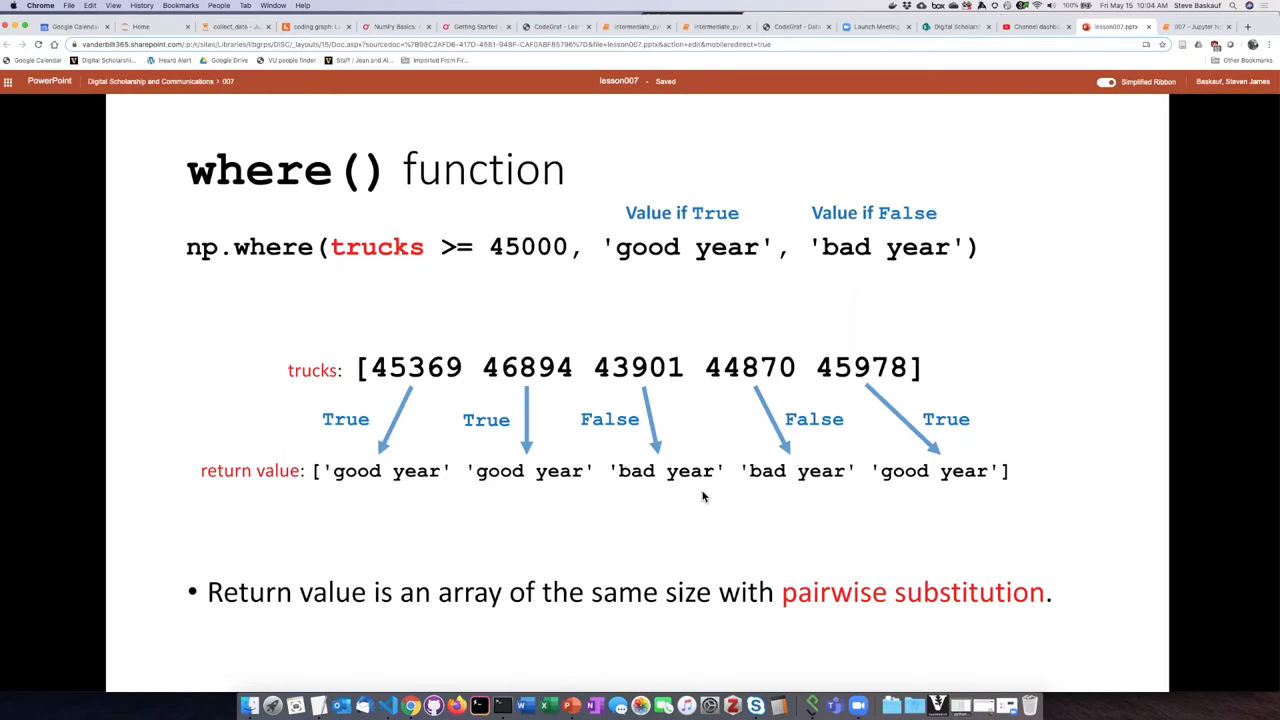
mouse_move(910, 270)
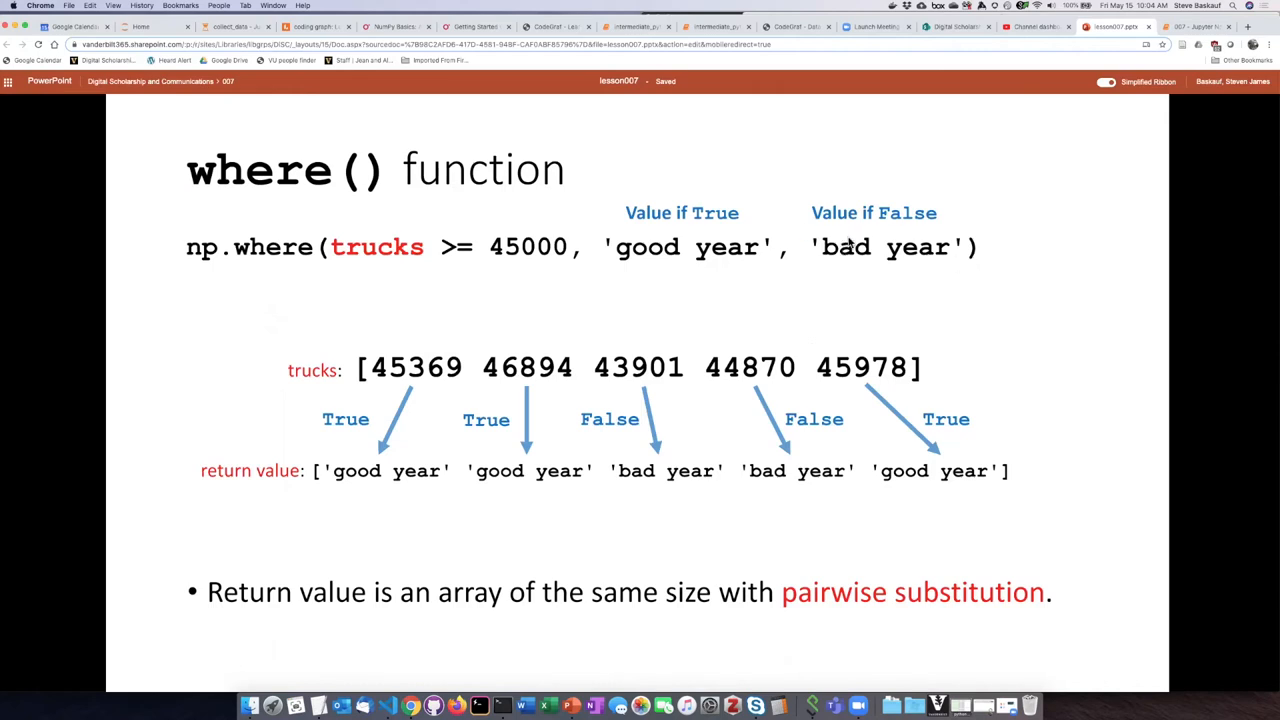
mouse_move(680, 481)
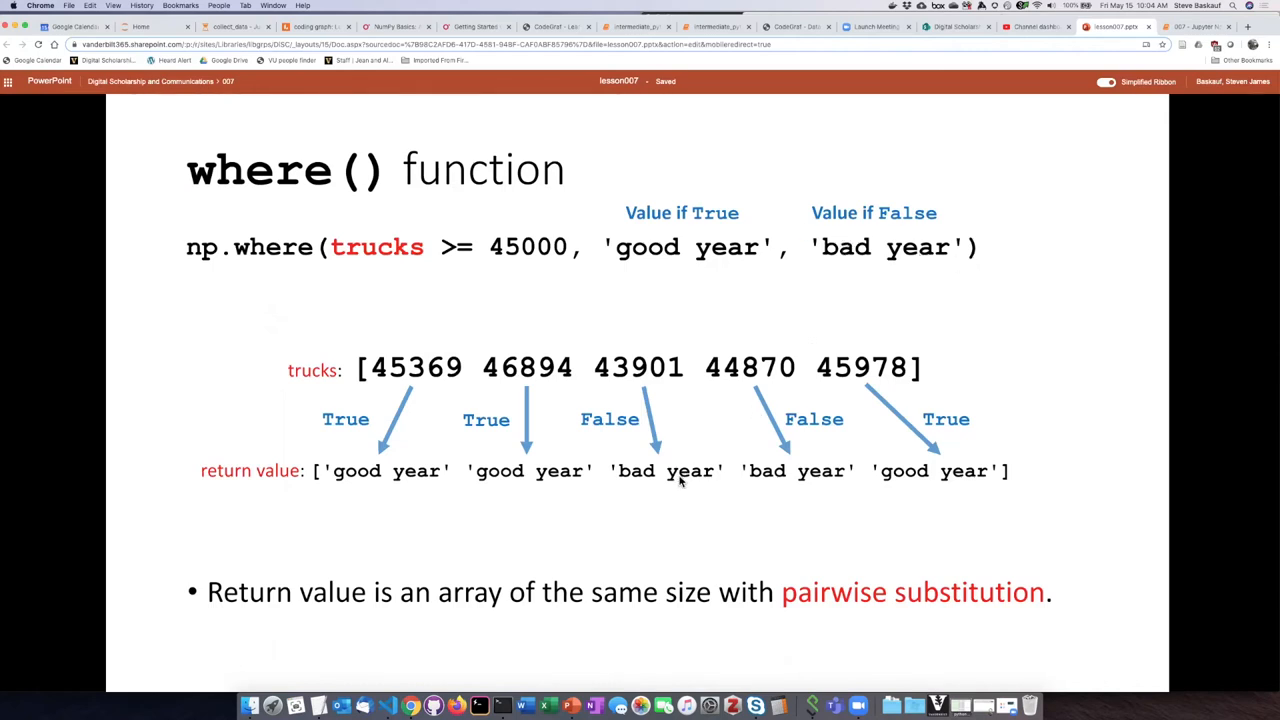
mouse_move(923, 470)
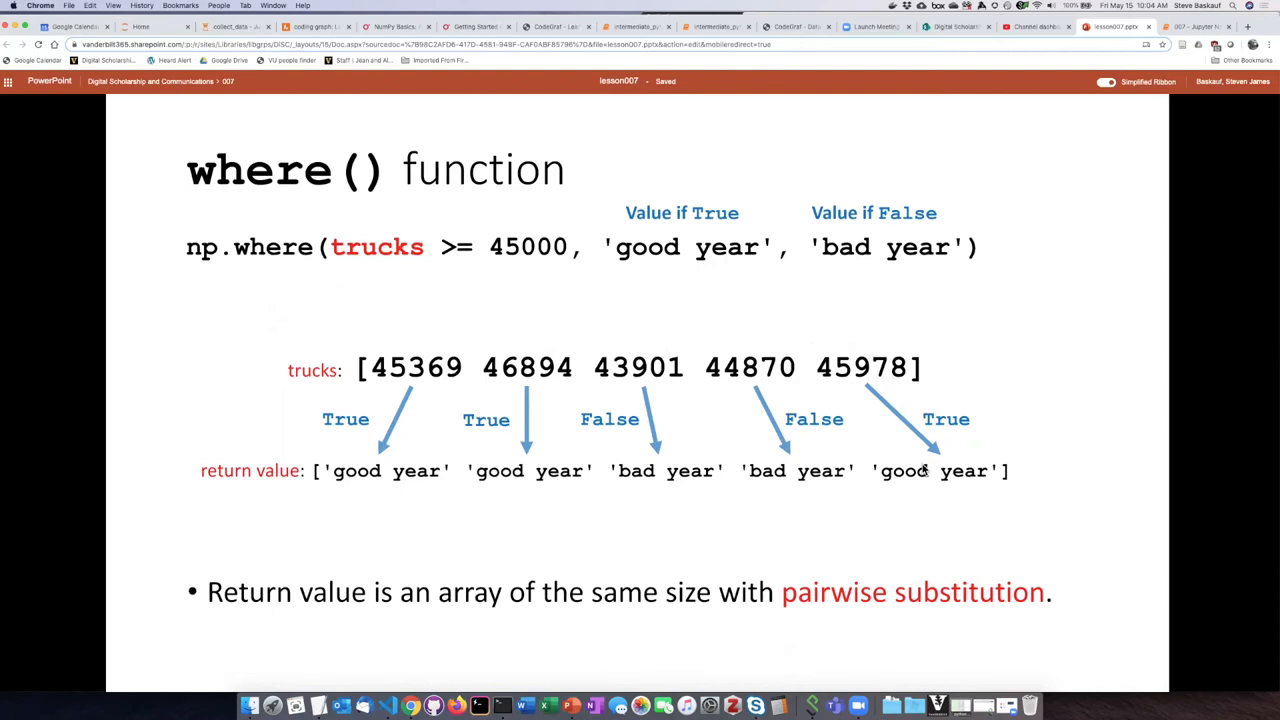
mouse_move(738, 533)
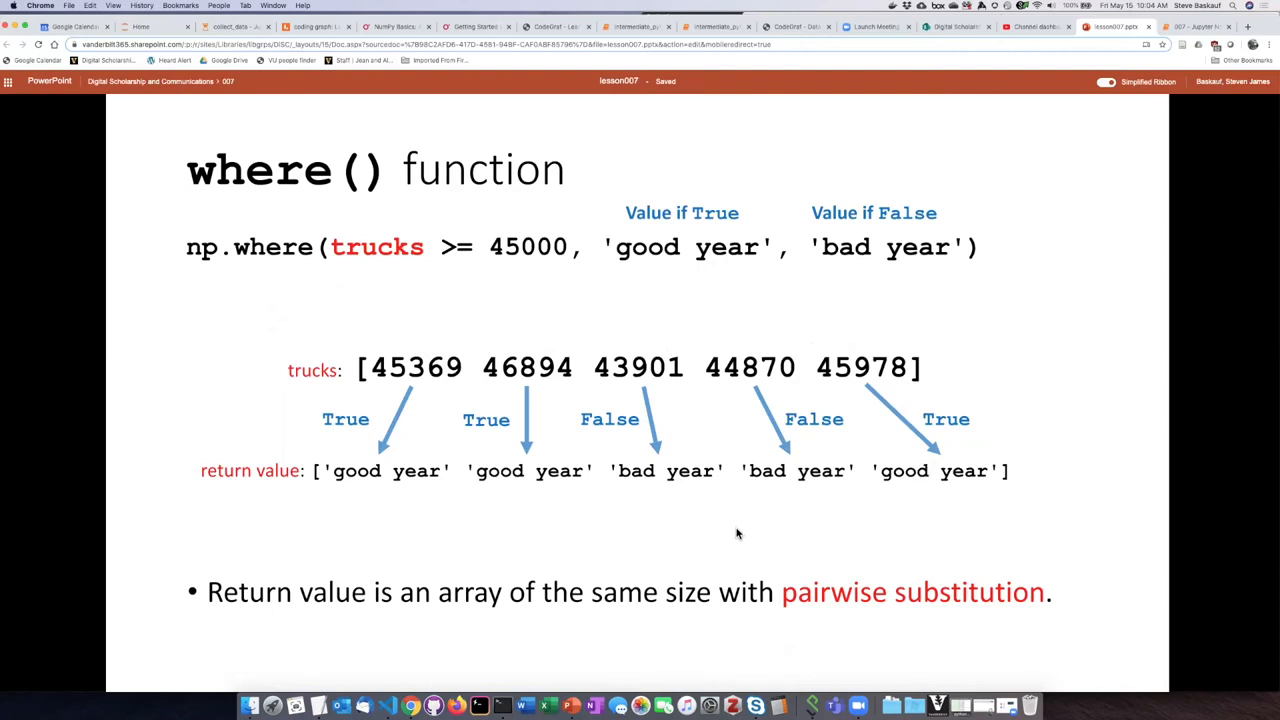
mouse_move(721, 539)
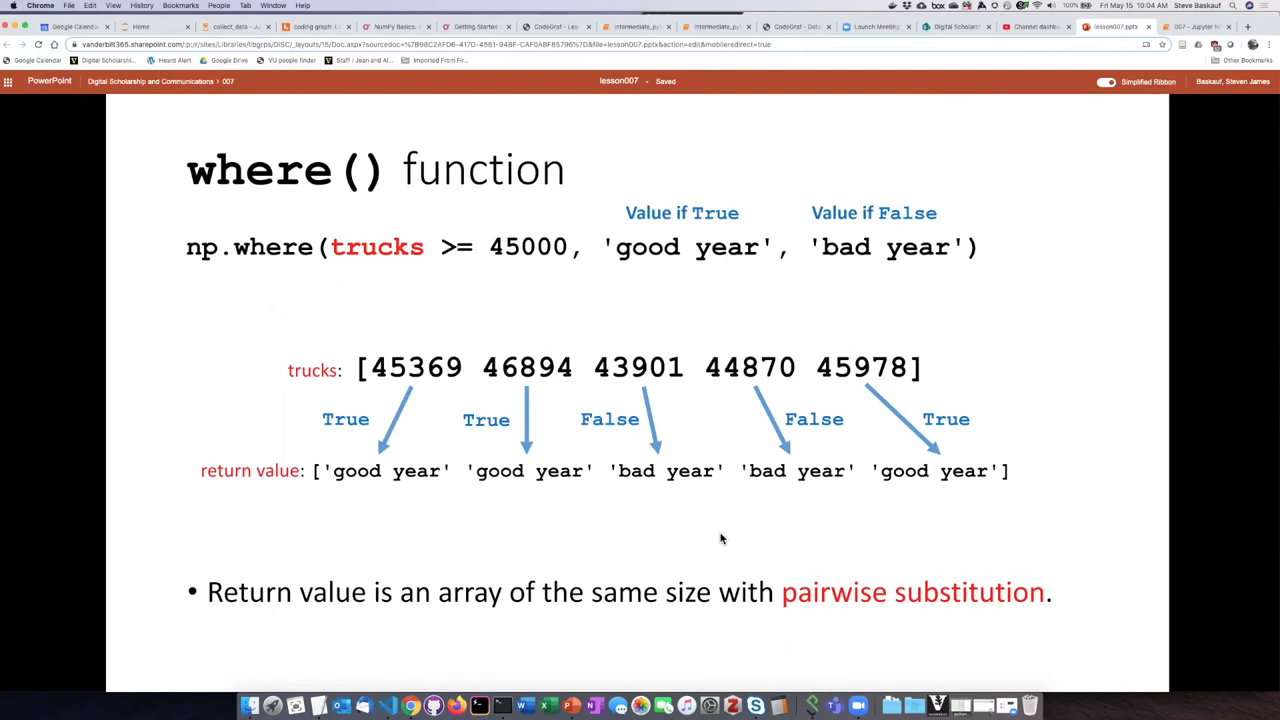
mouse_move(308, 490)
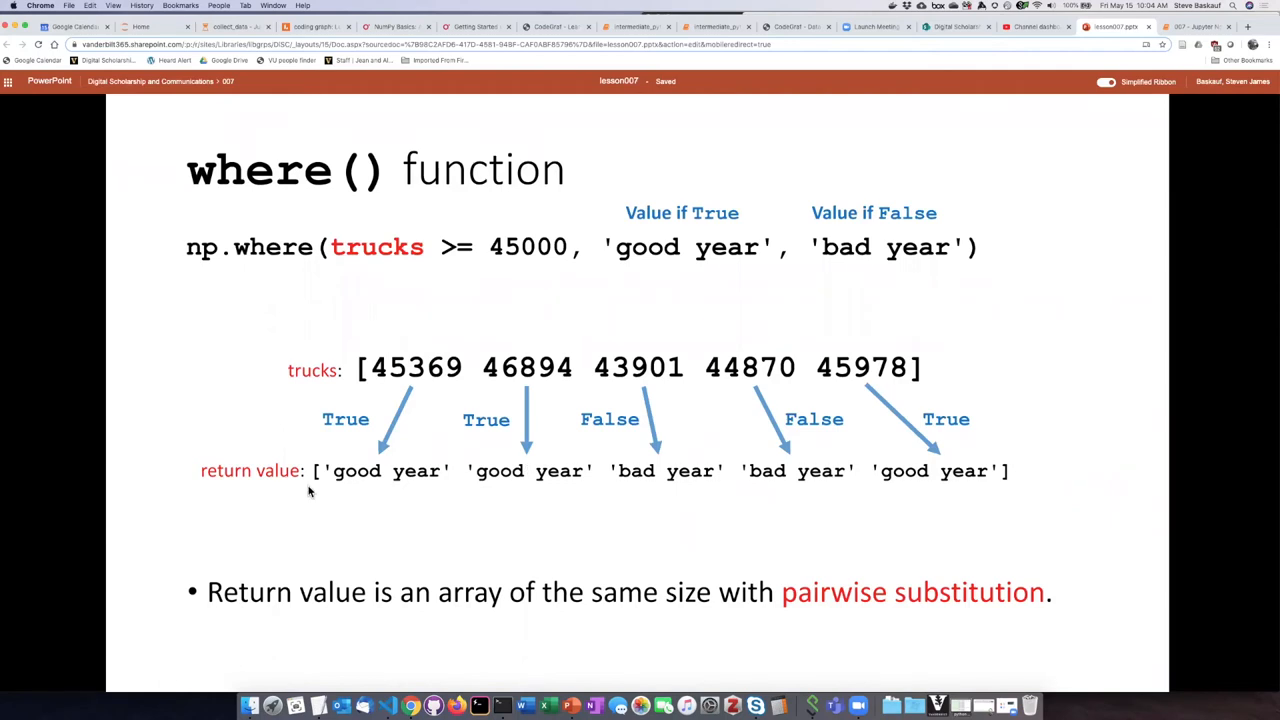
mouse_move(362, 490)
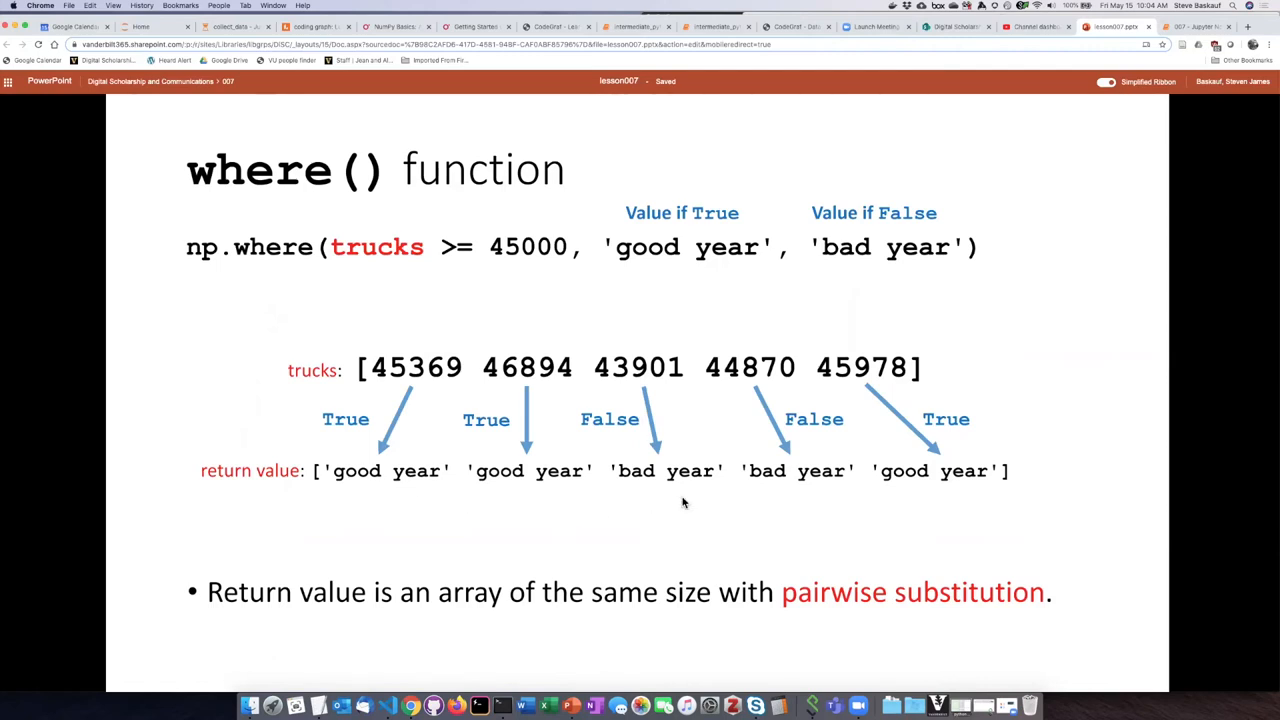
mouse_move(541, 286)
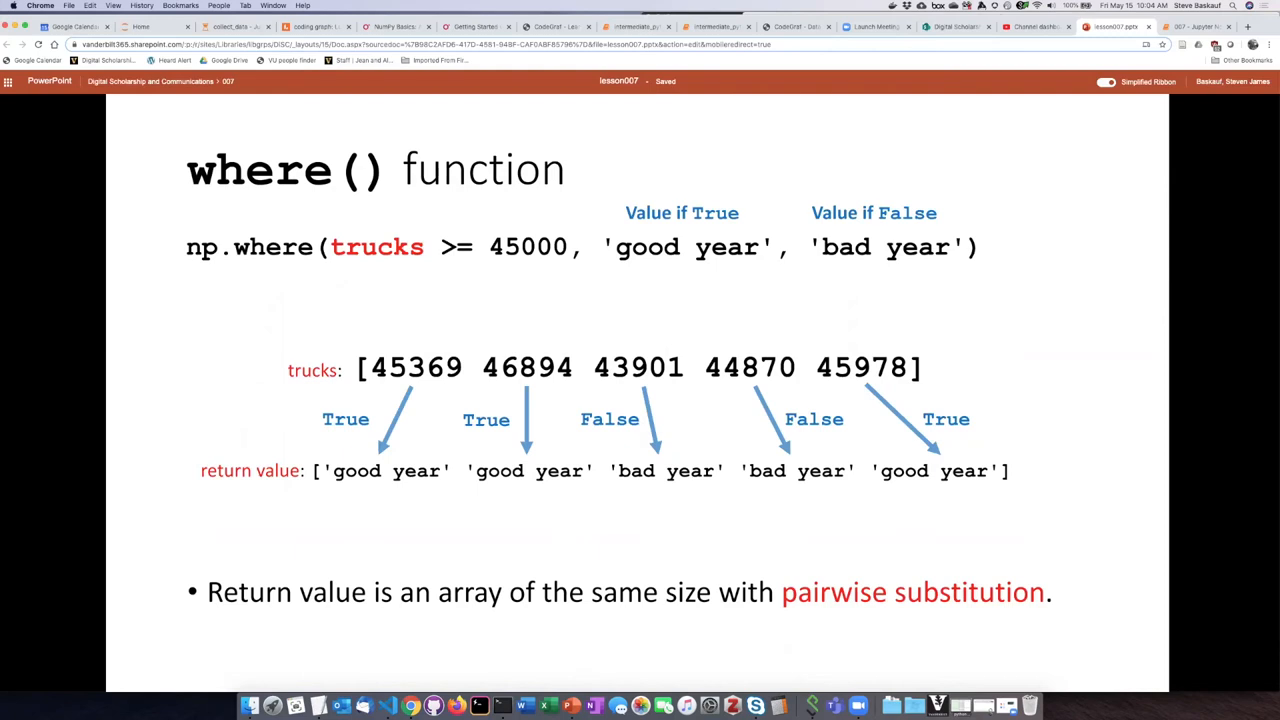
mouse_move(435, 393)
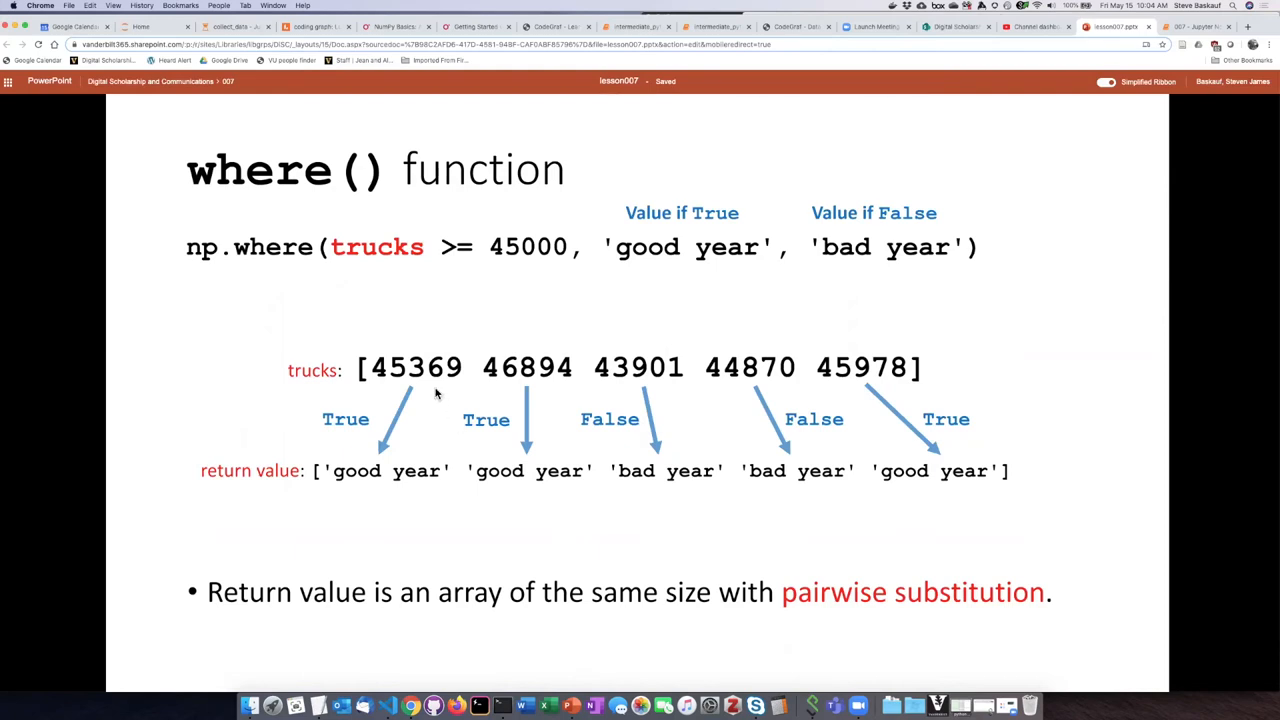
mouse_move(687, 285)
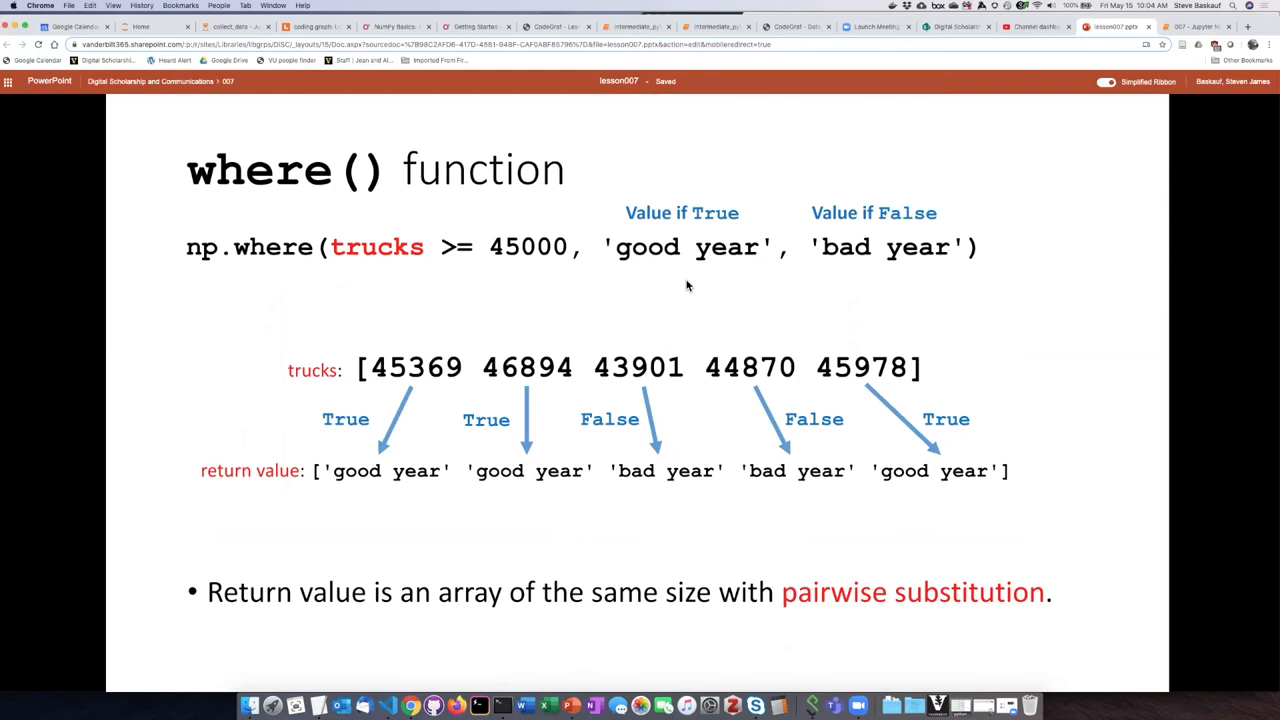
mouse_move(875, 263)
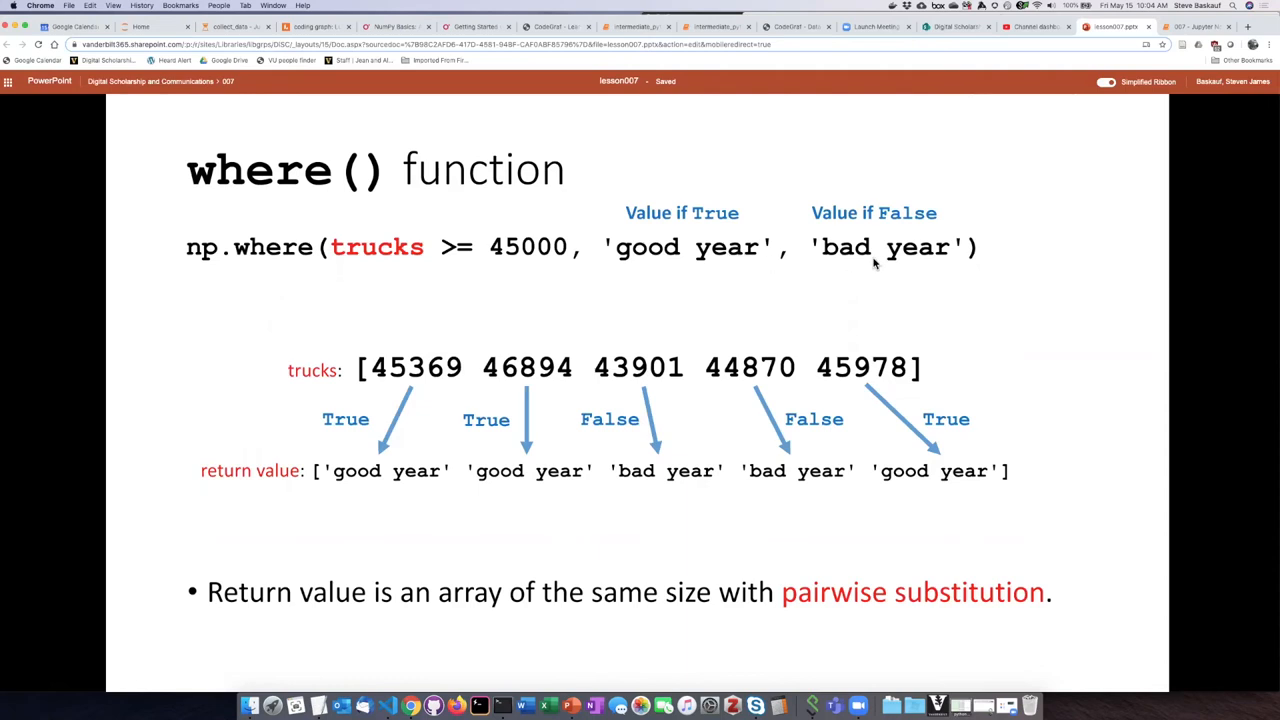
mouse_move(307, 545)
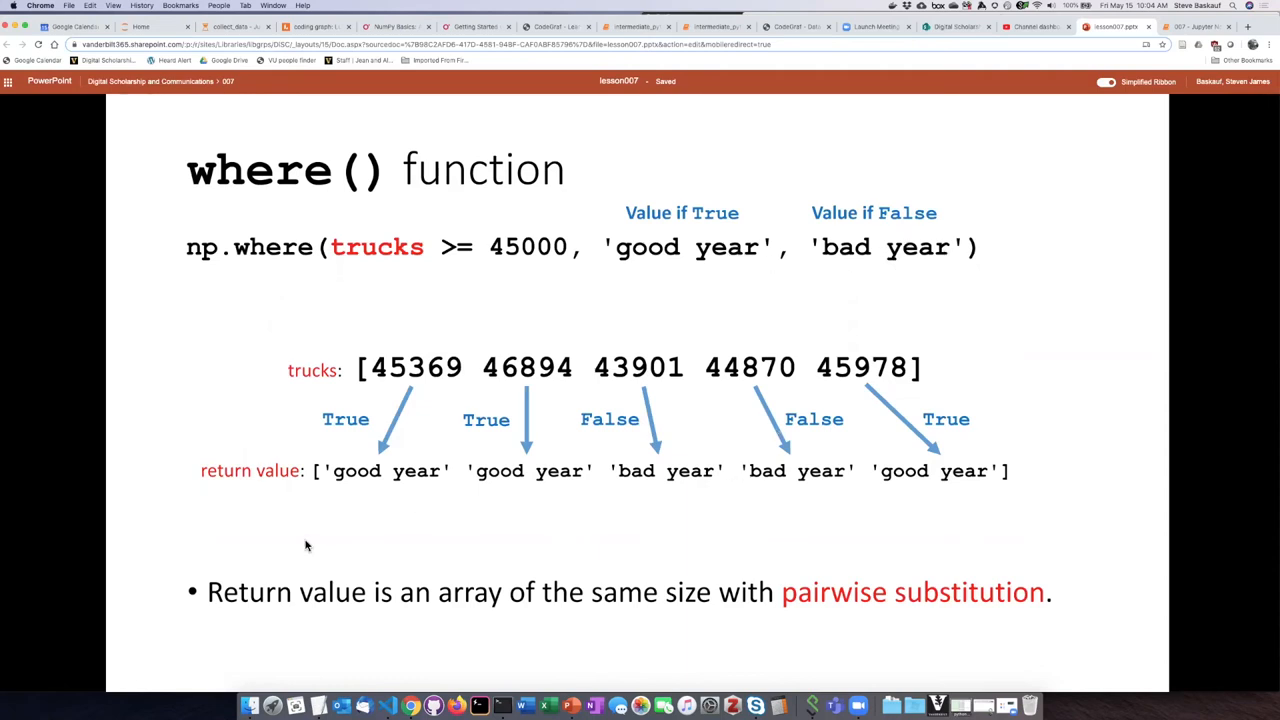
mouse_move(995, 490)
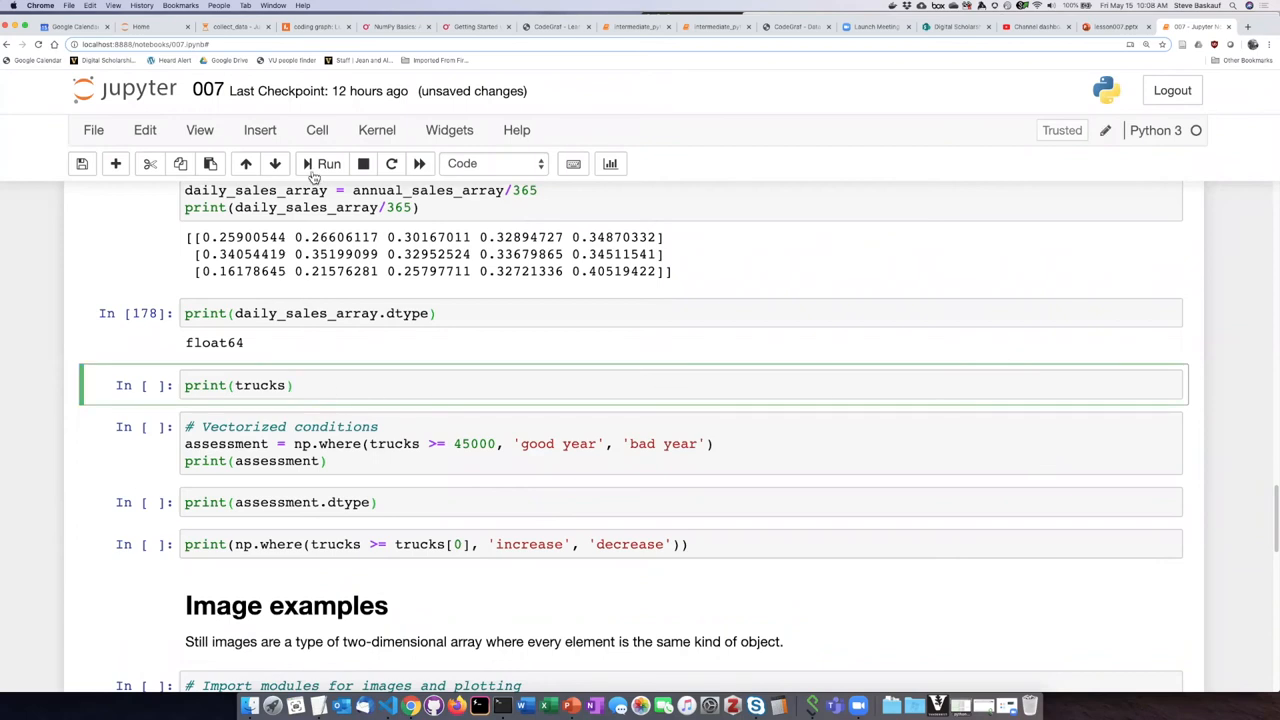
click(328, 163)
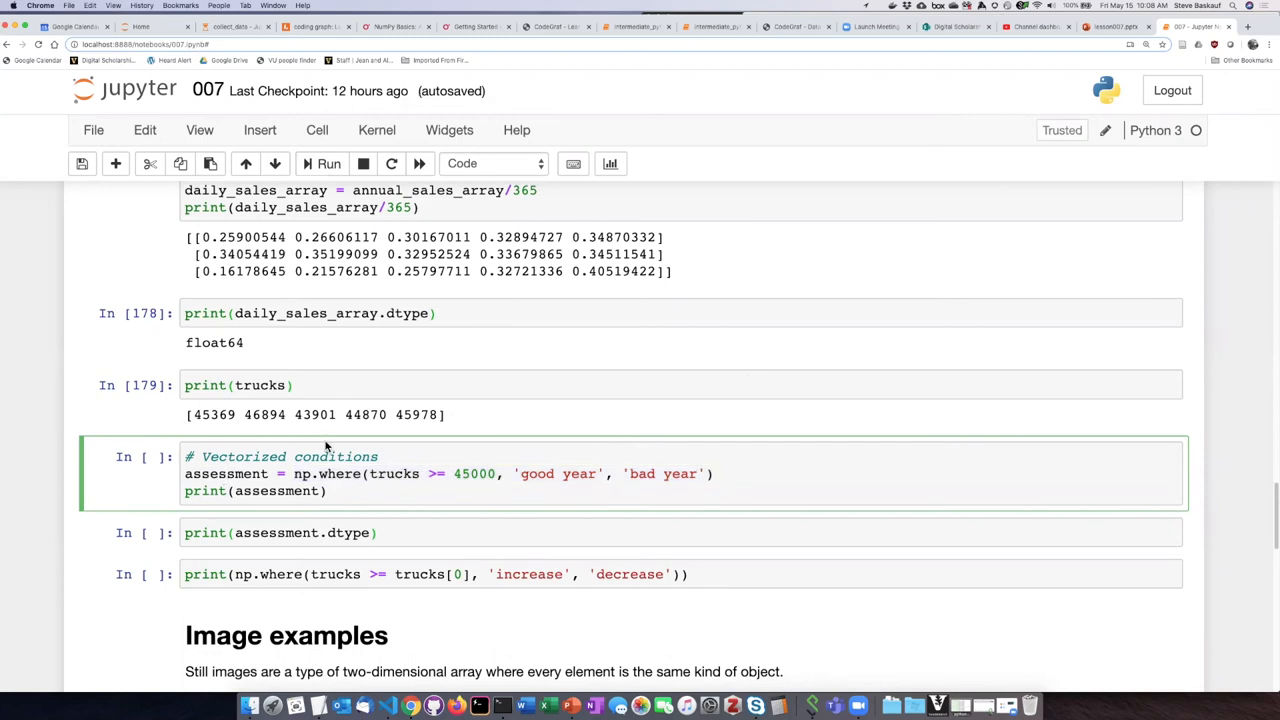
mouse_move(363, 339)
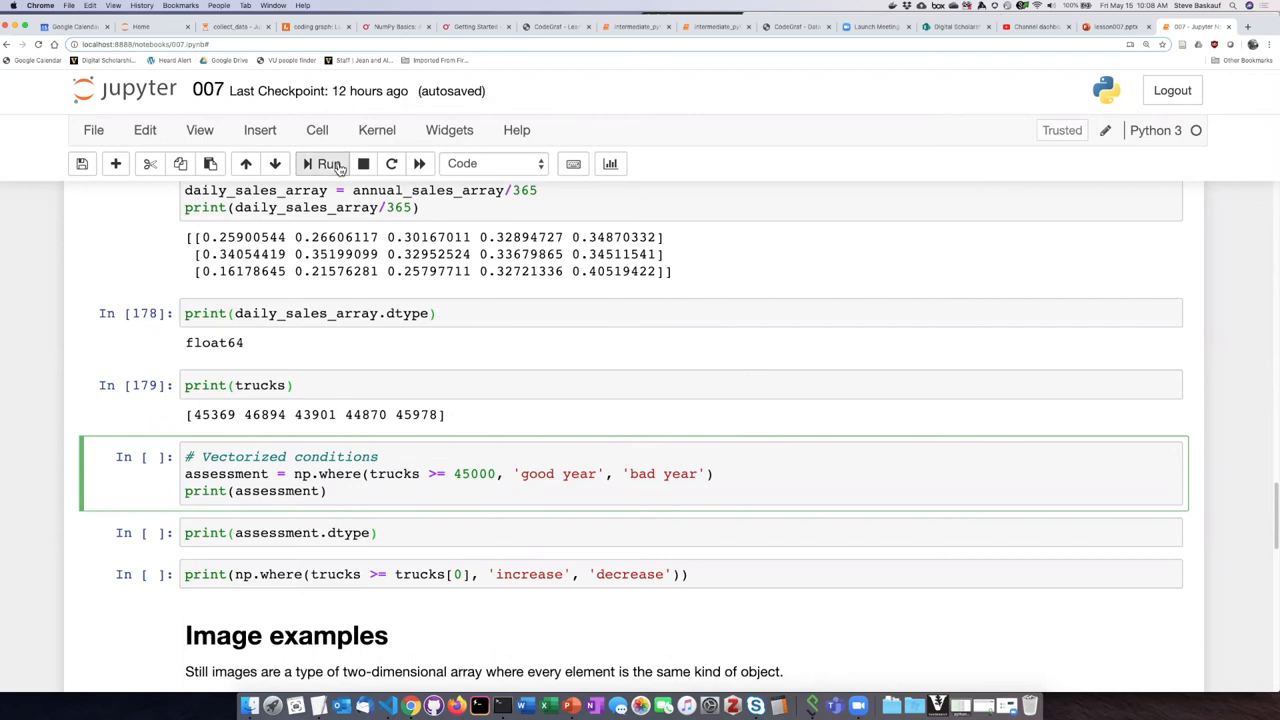
Run the np.where good year/bad year cell and scroll to its <U9 dtype output.
click(328, 163)
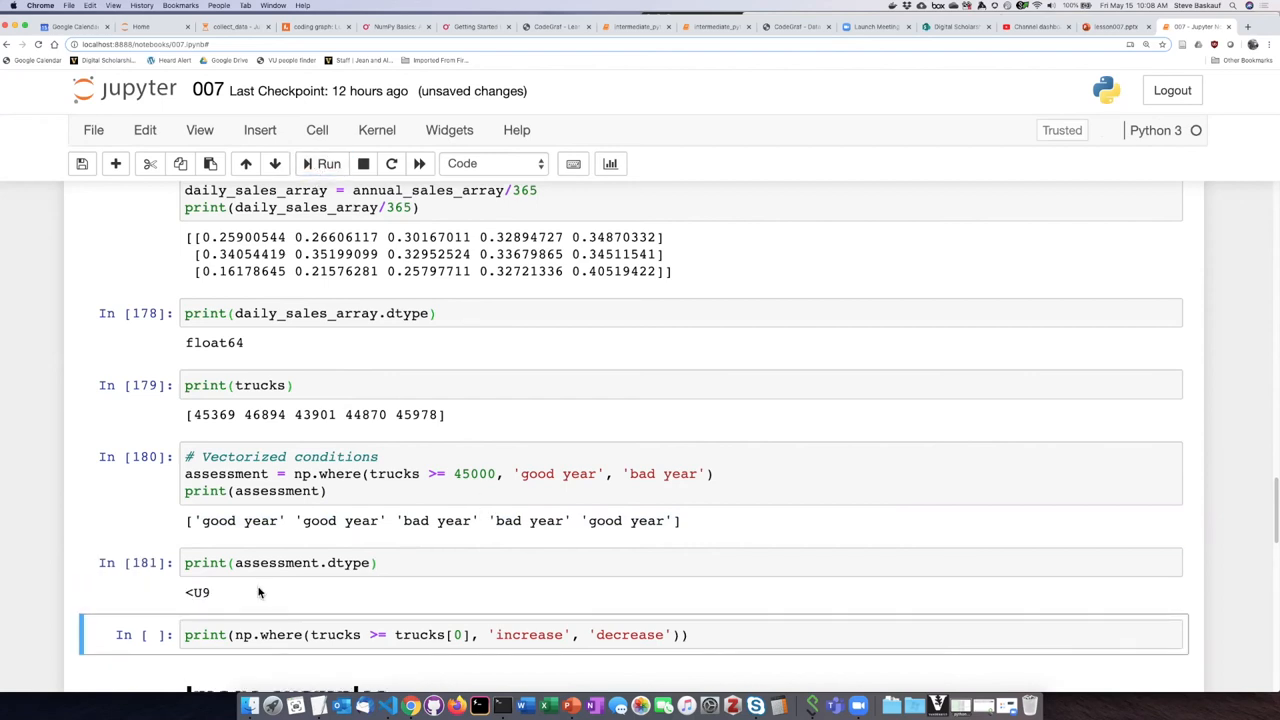
mouse_move(365, 515)
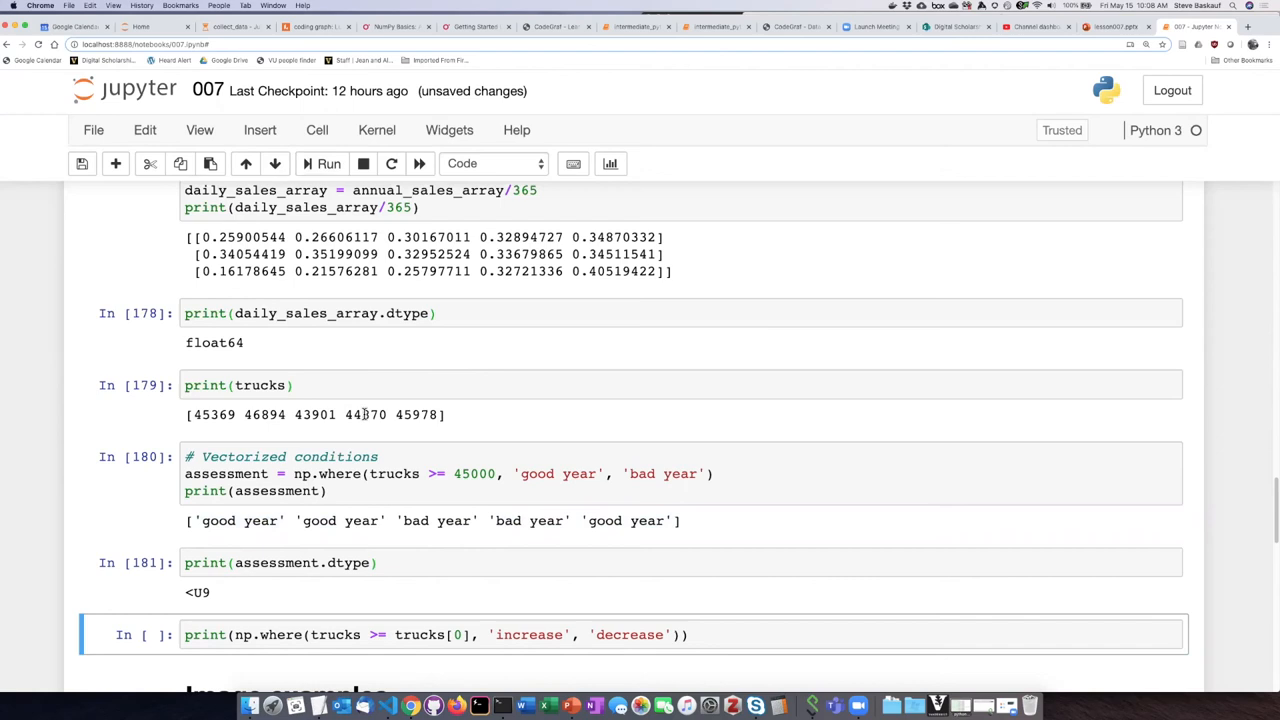
mouse_move(490, 418)
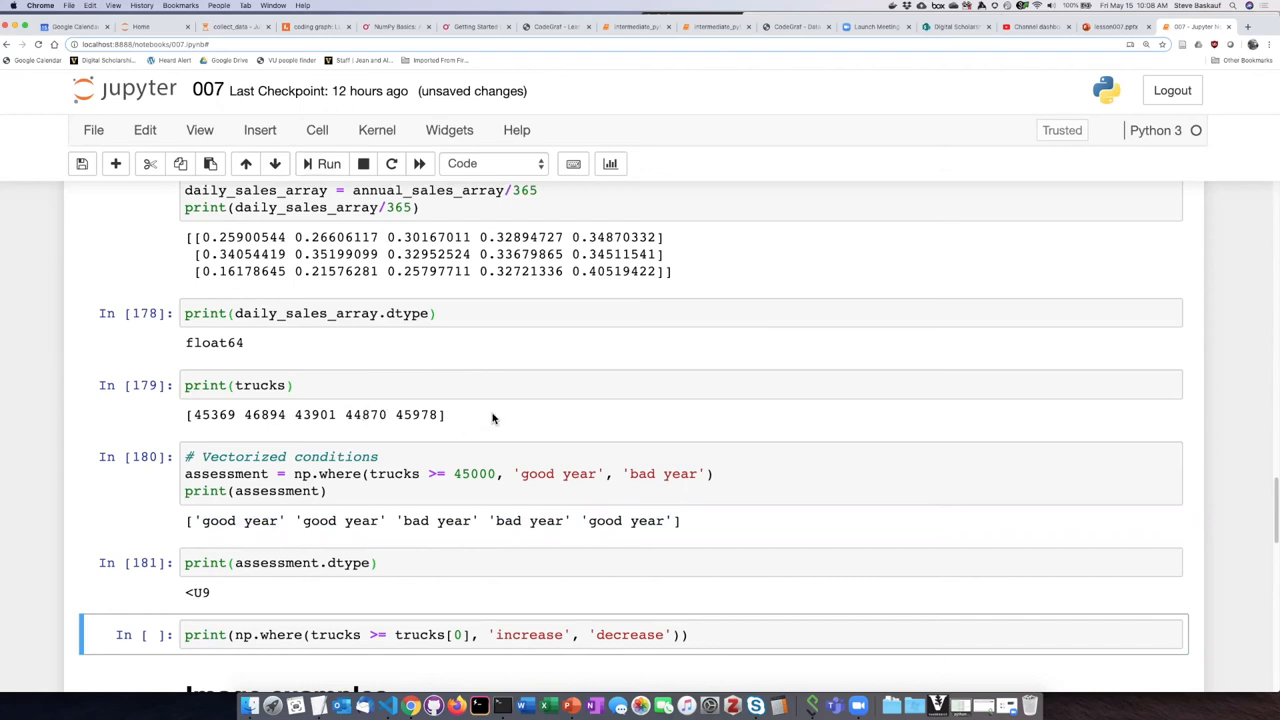
scroll(down, 3)
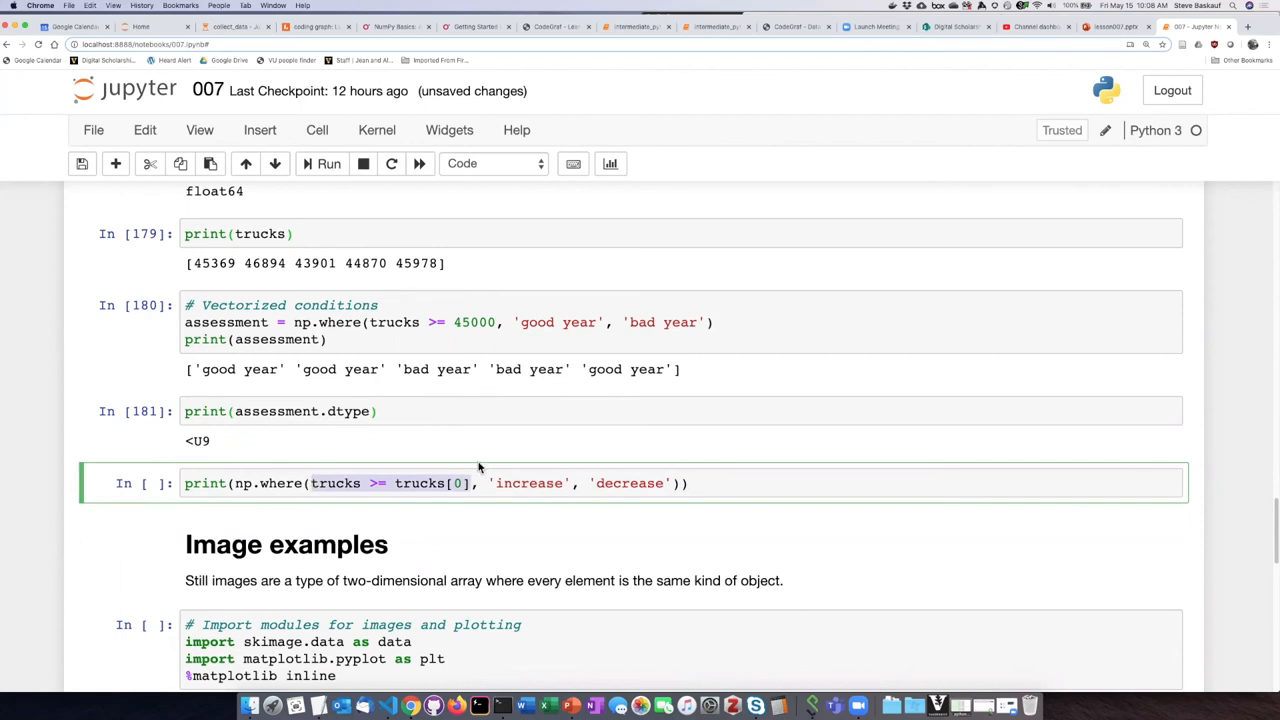
mouse_move(467, 503)
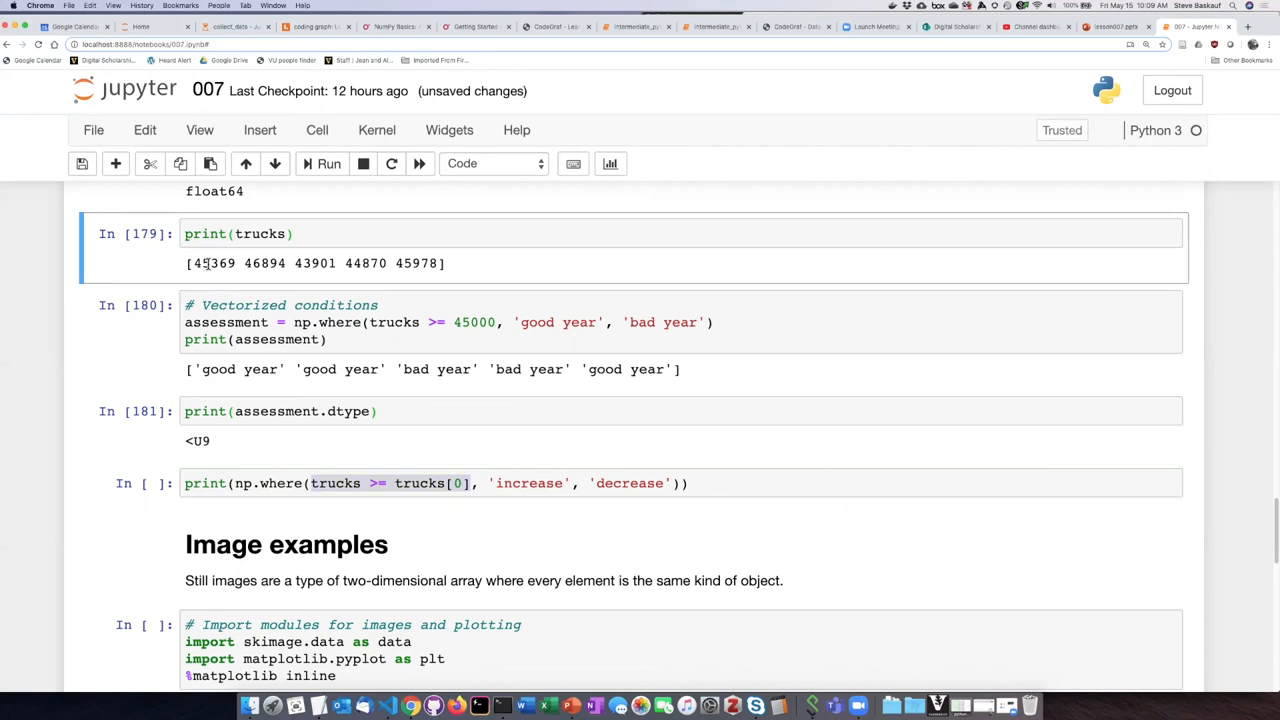
double_click(213, 263)
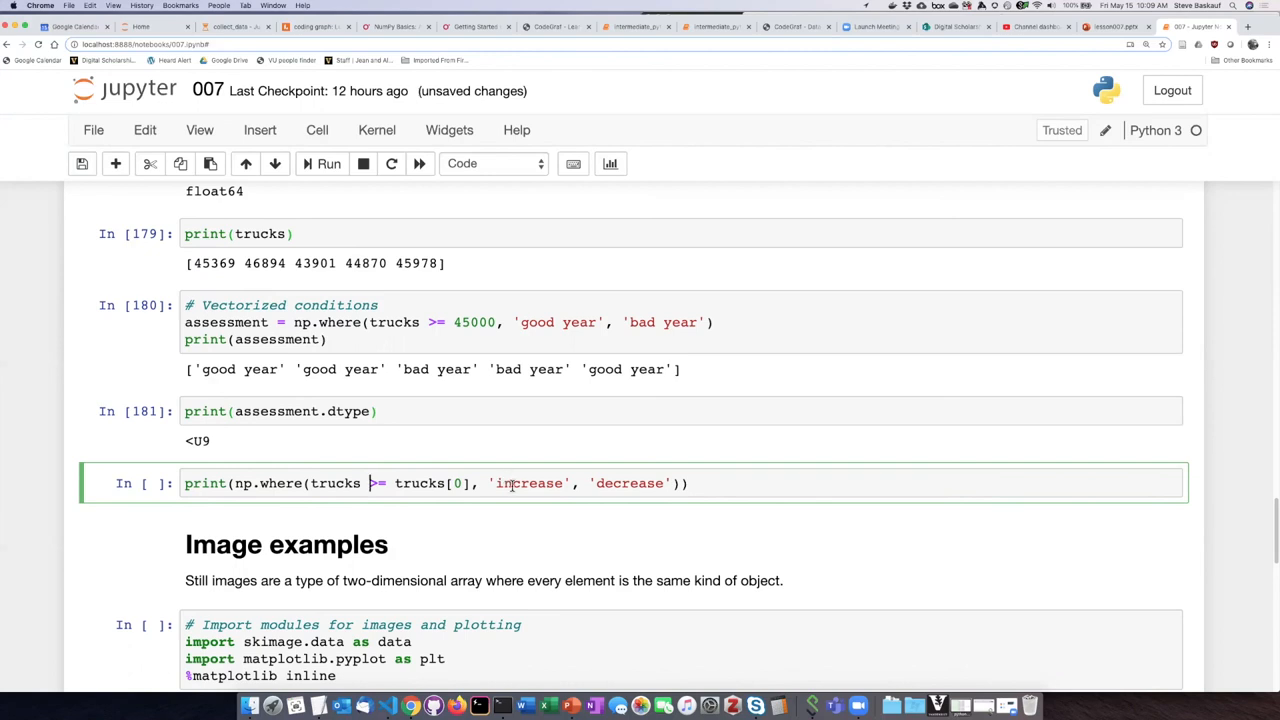
double_click(528, 483)
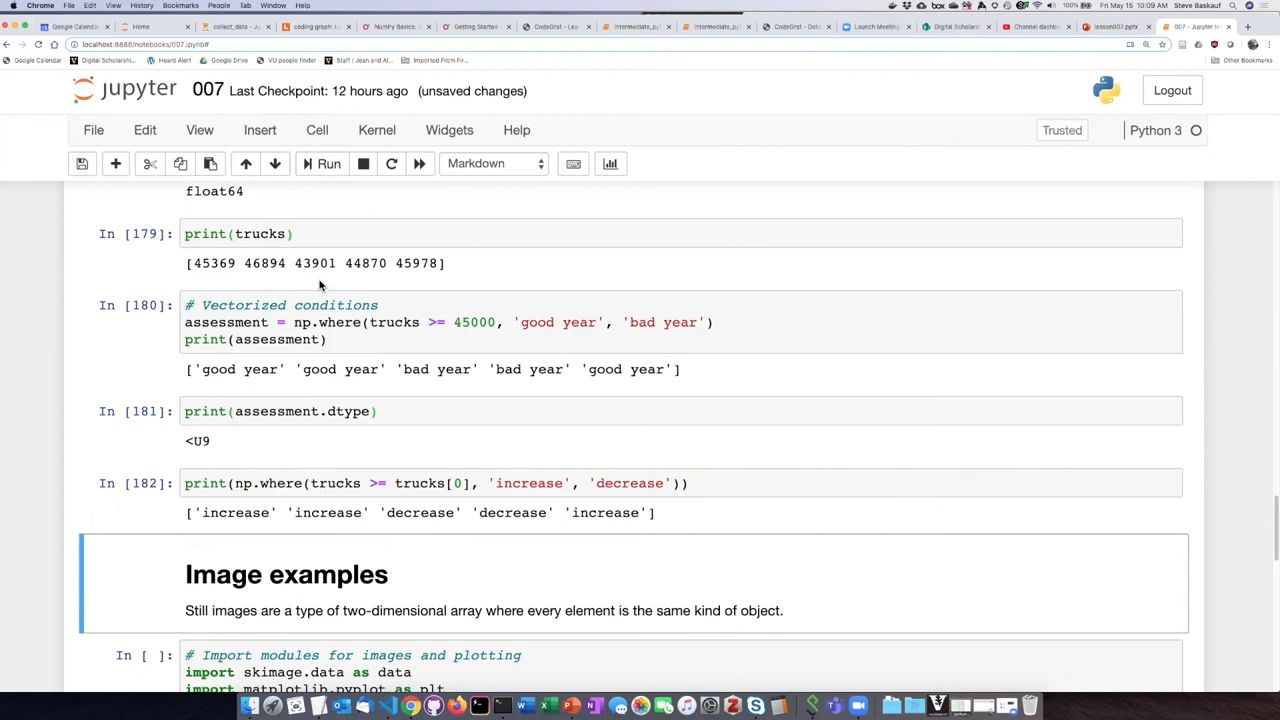
mouse_move(267, 268)
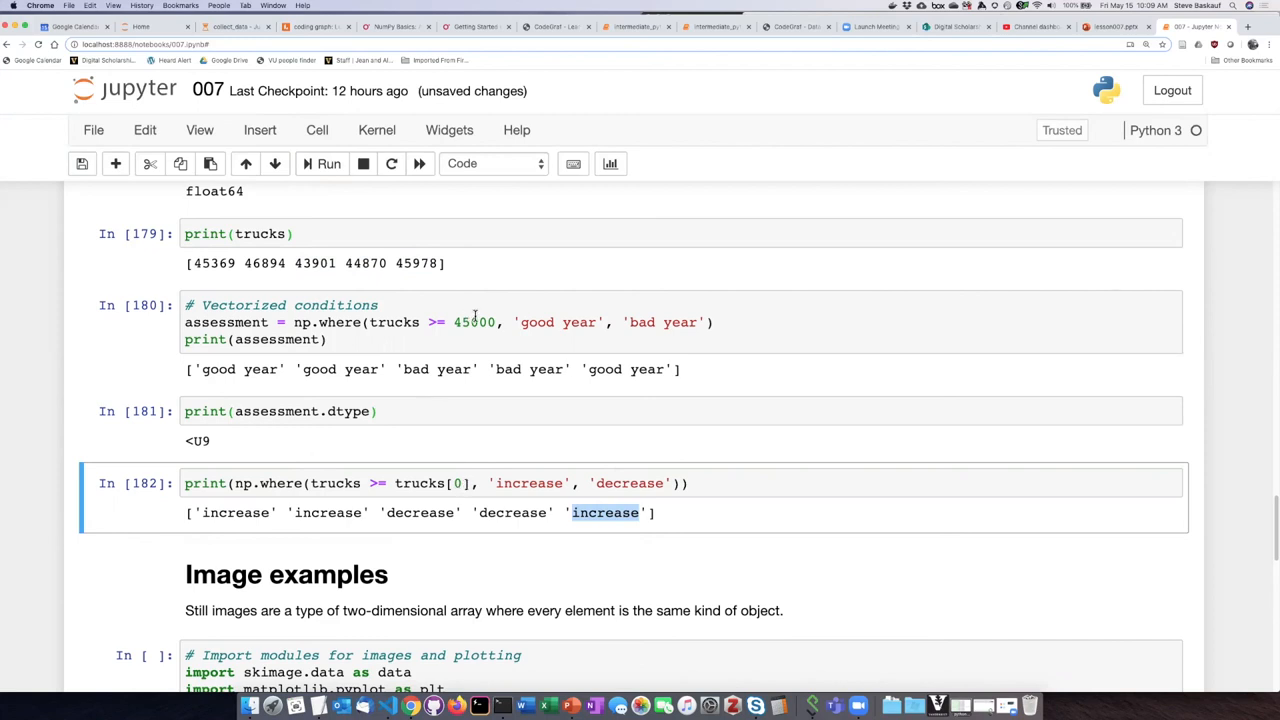
Select the np.where(trucks >= trucks[0]) increase/decrease cell.
click(478, 483)
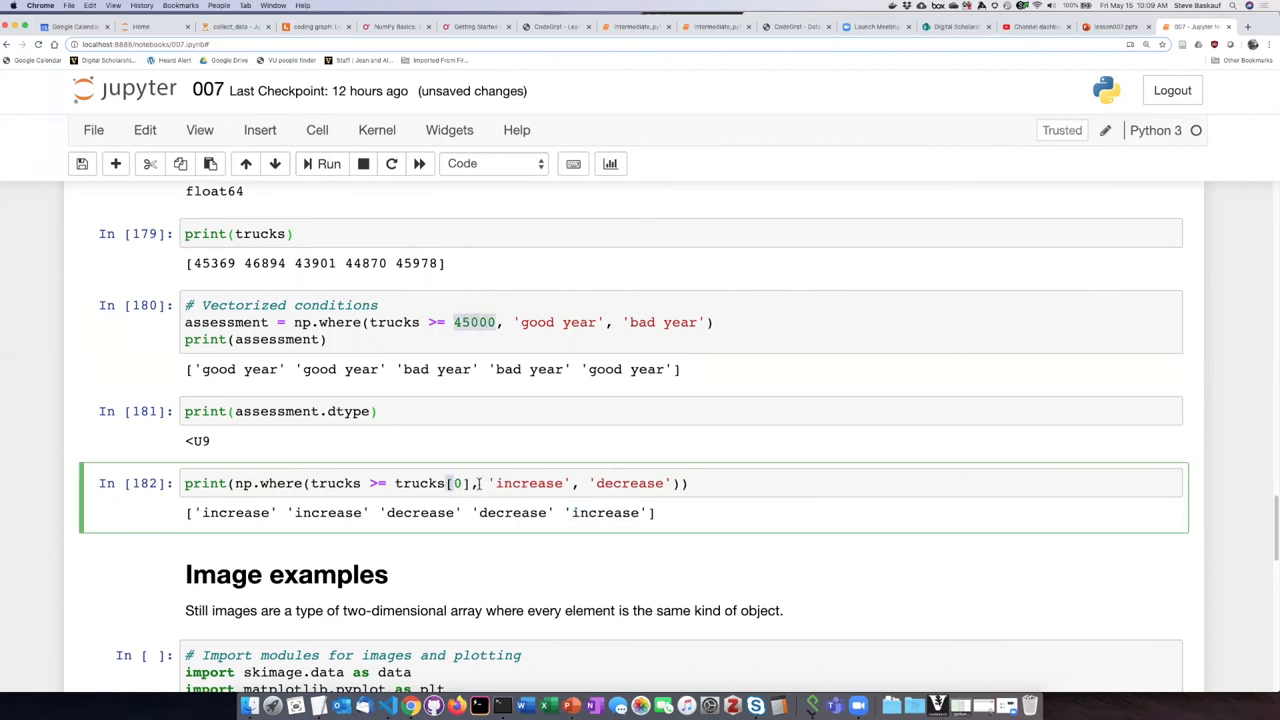